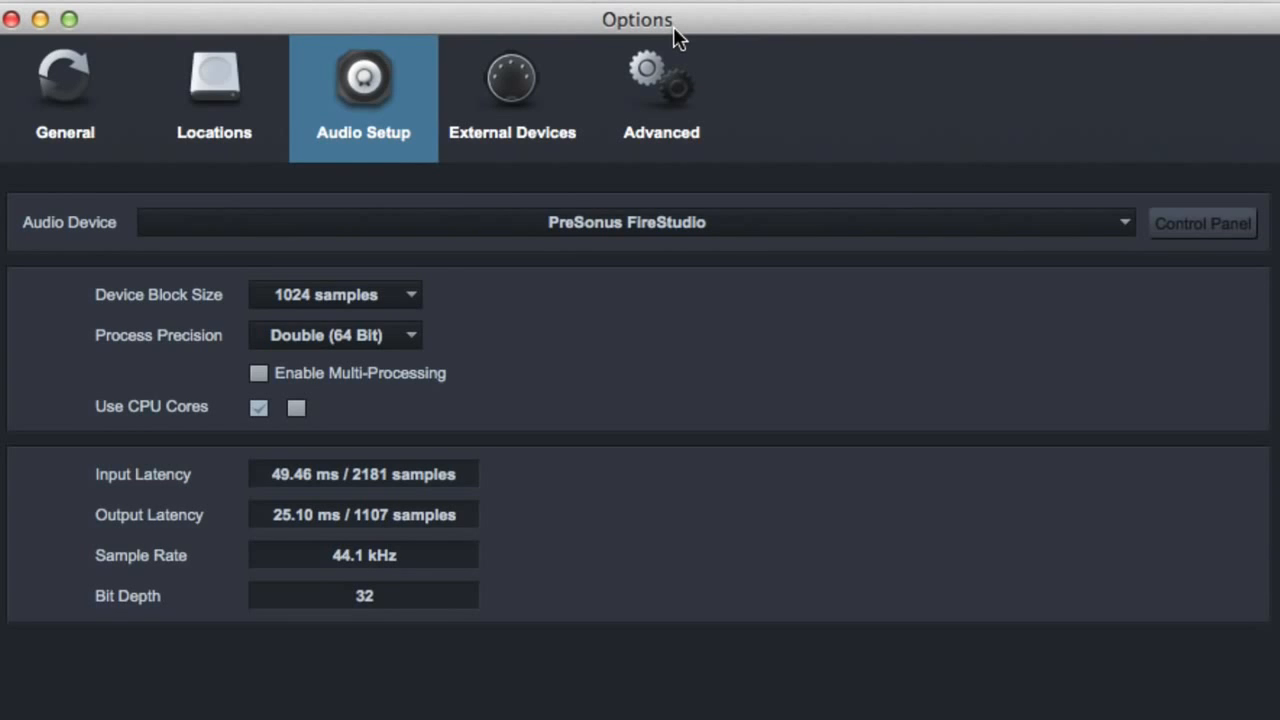
mouse_move(332, 118)
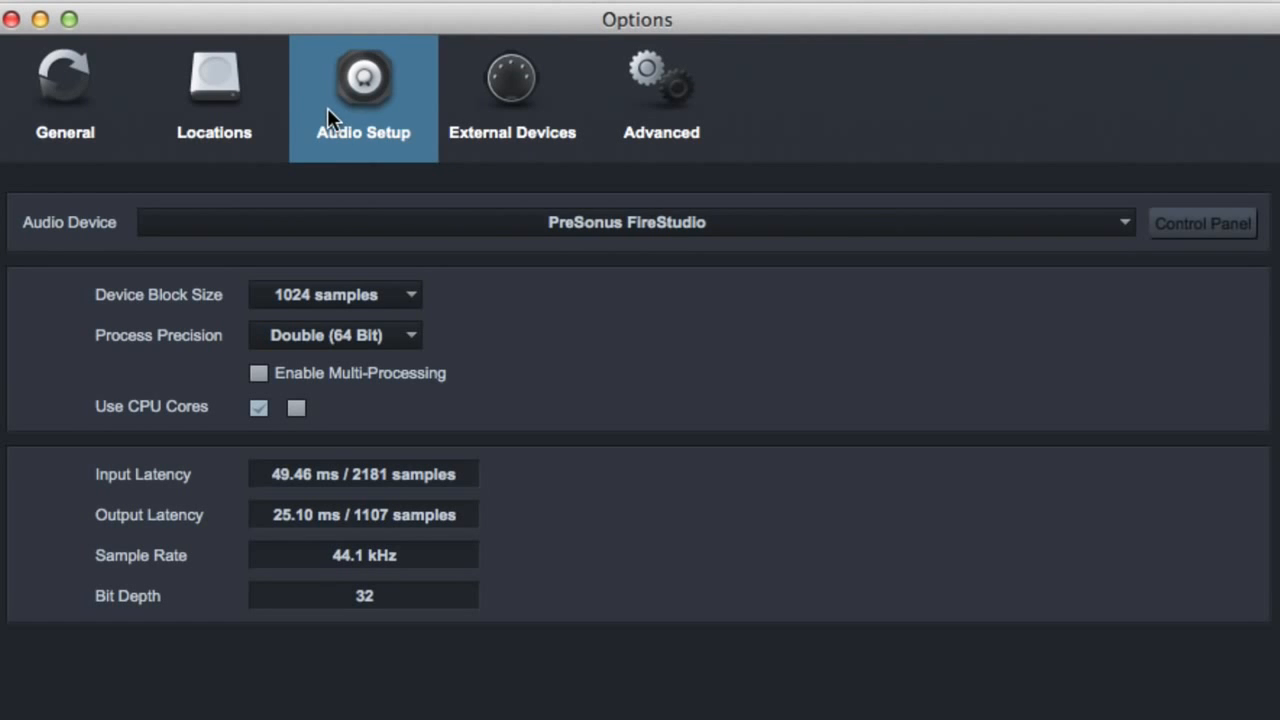
mouse_move(130, 60)
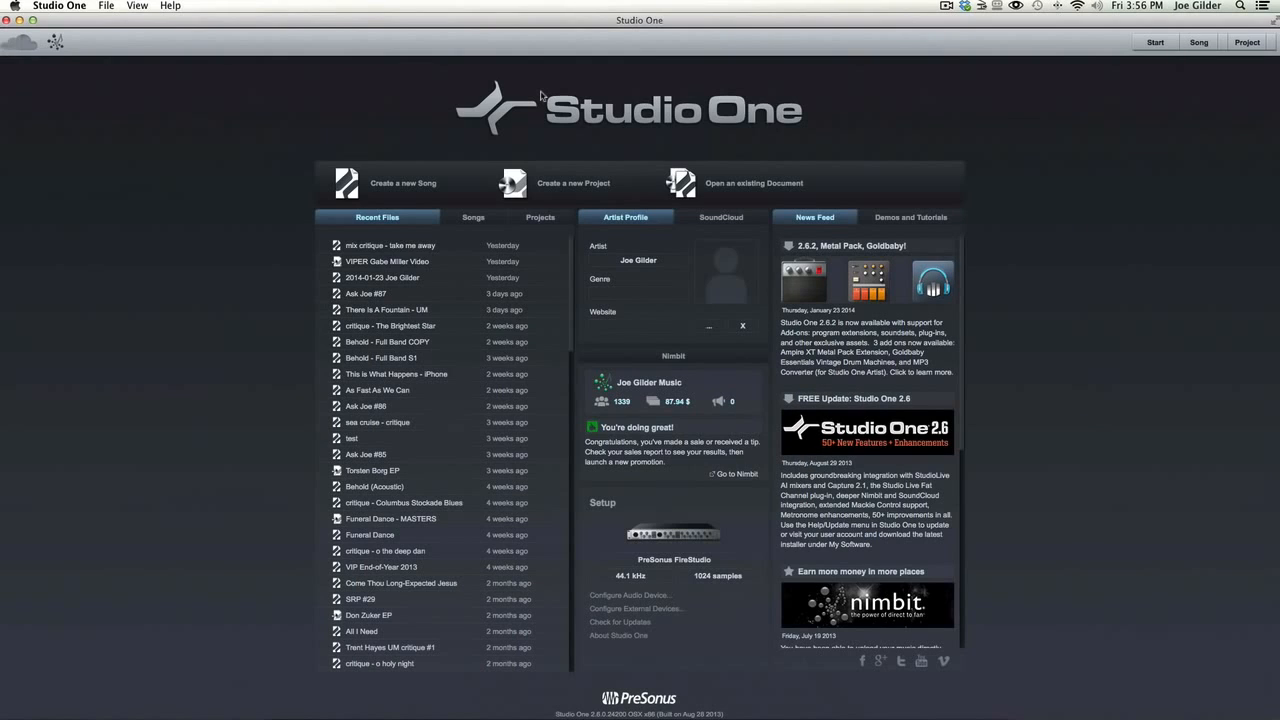
mouse_move(688, 588)
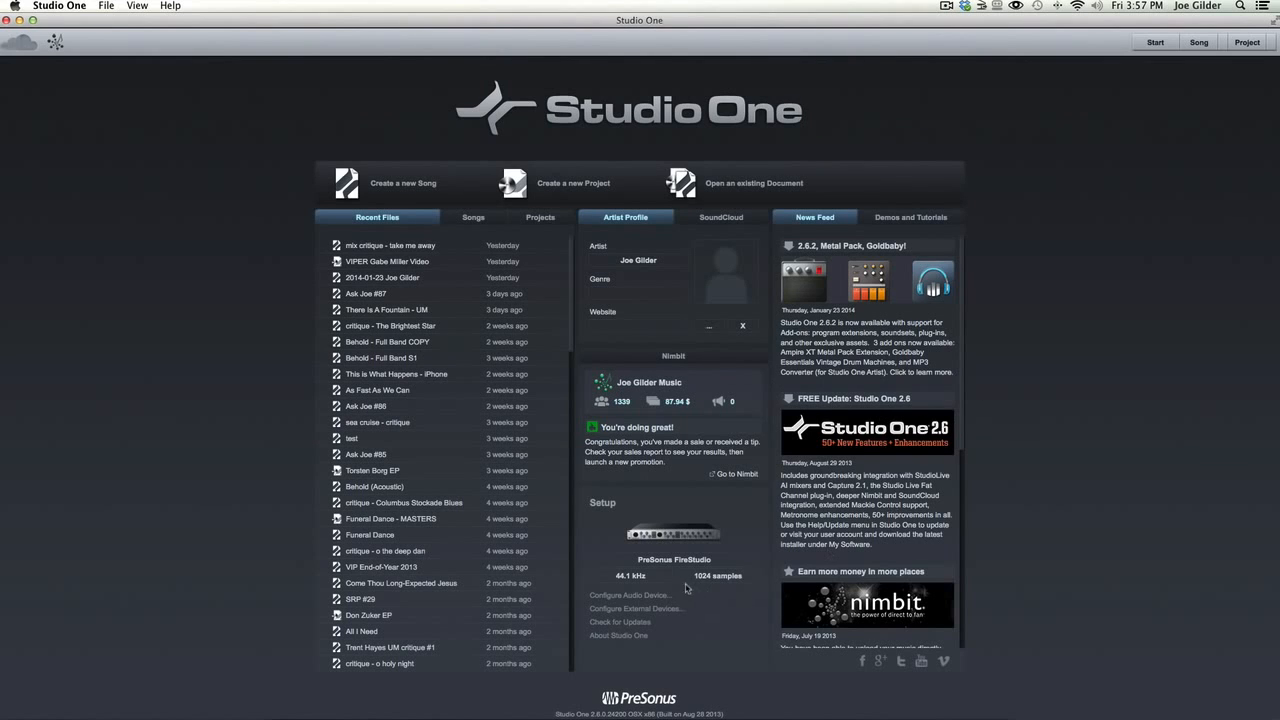
mouse_move(722, 544)
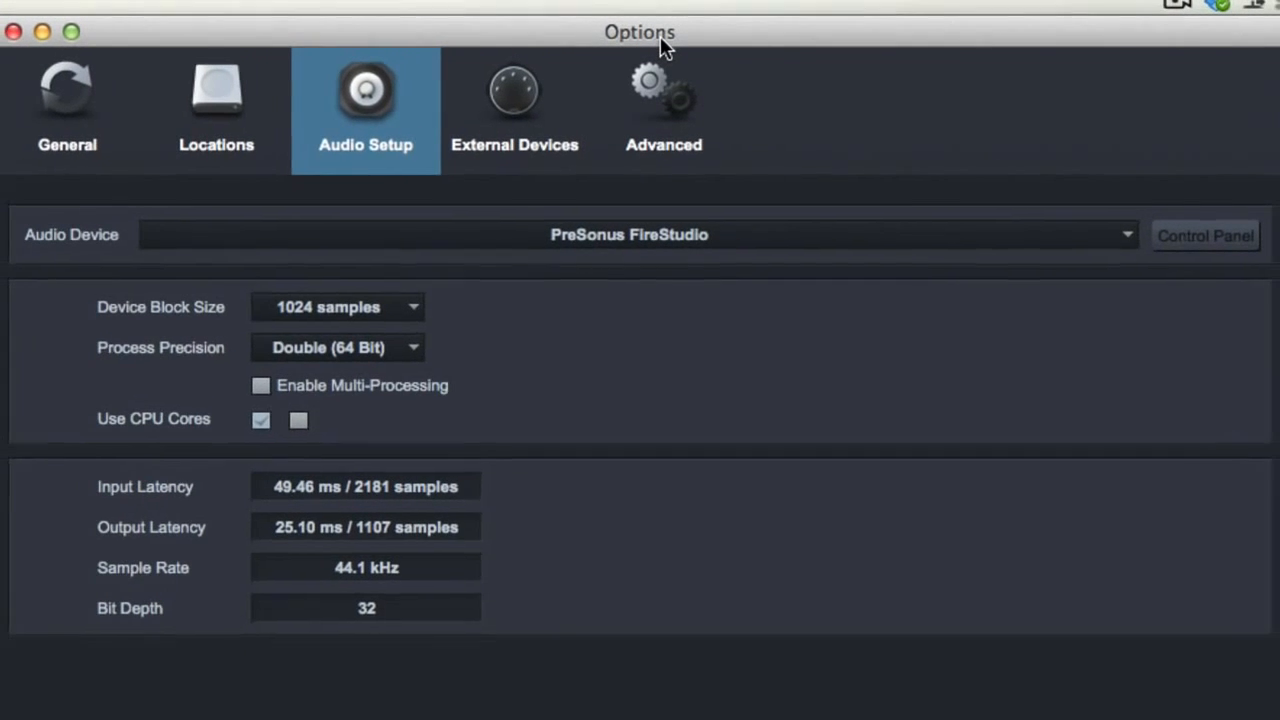
- Review the list of available audio devices without changing the current device
click(628, 234)
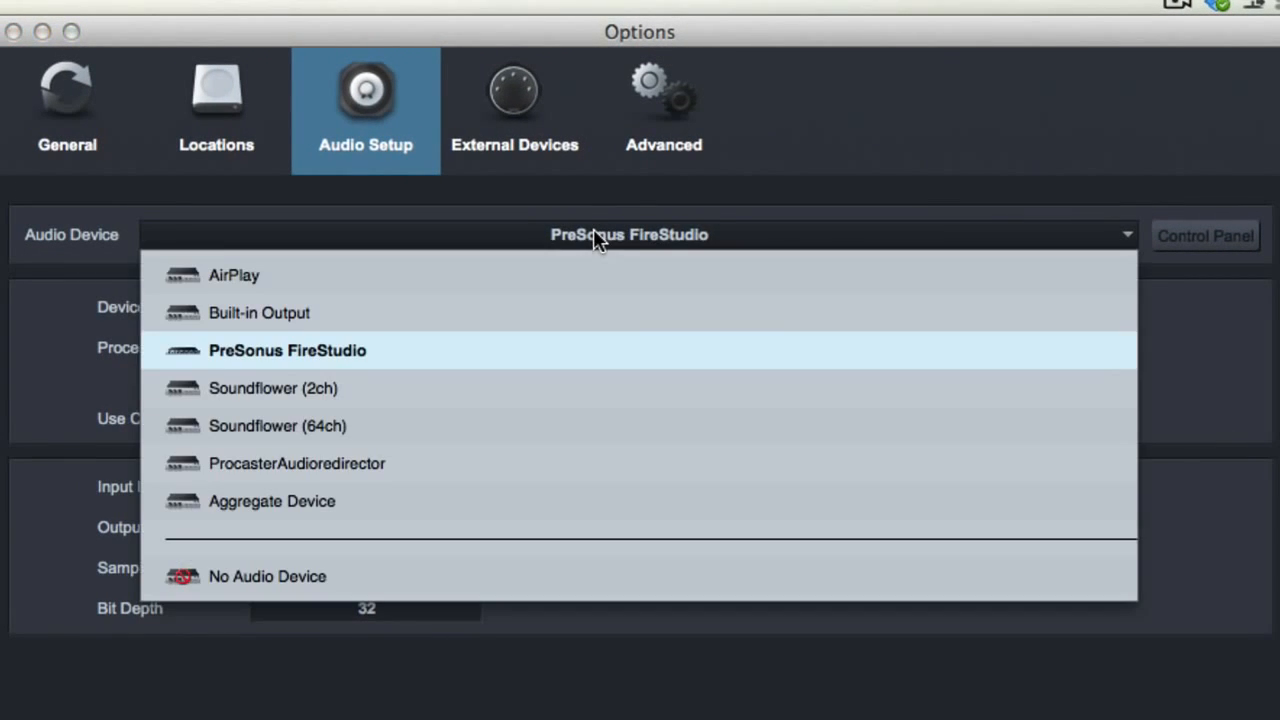
mouse_move(1130, 310)
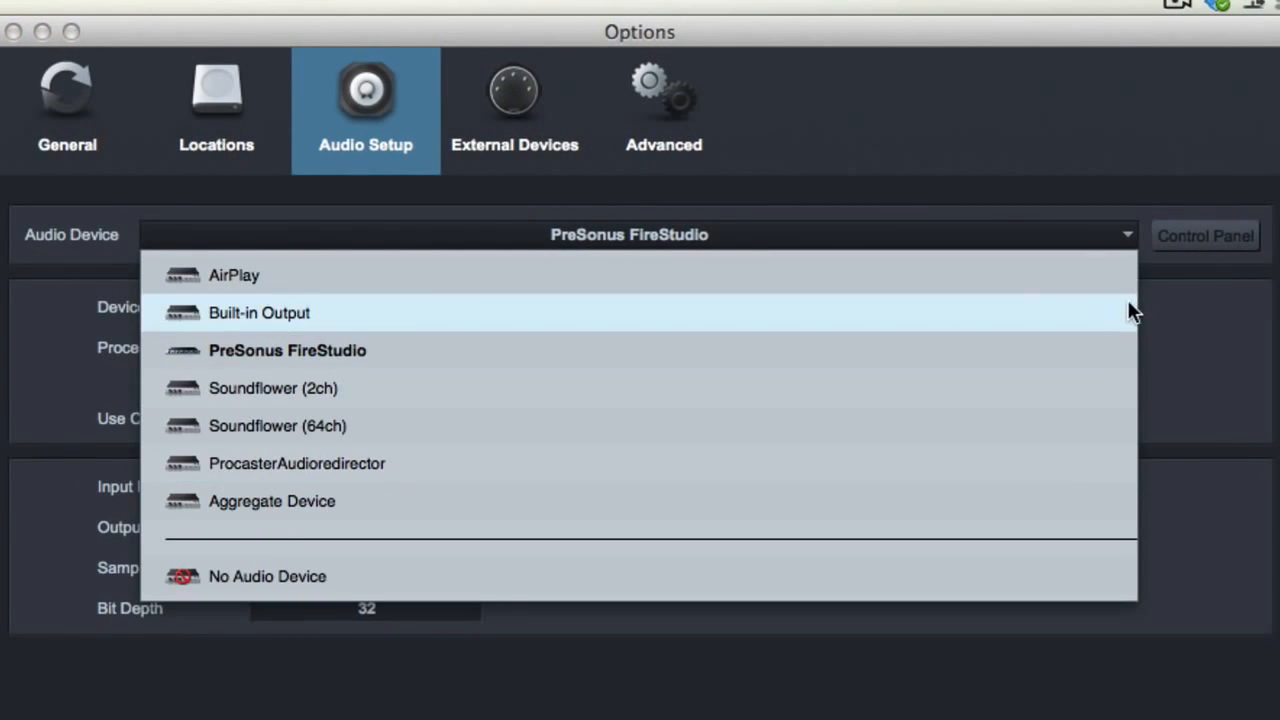
click(288, 350)
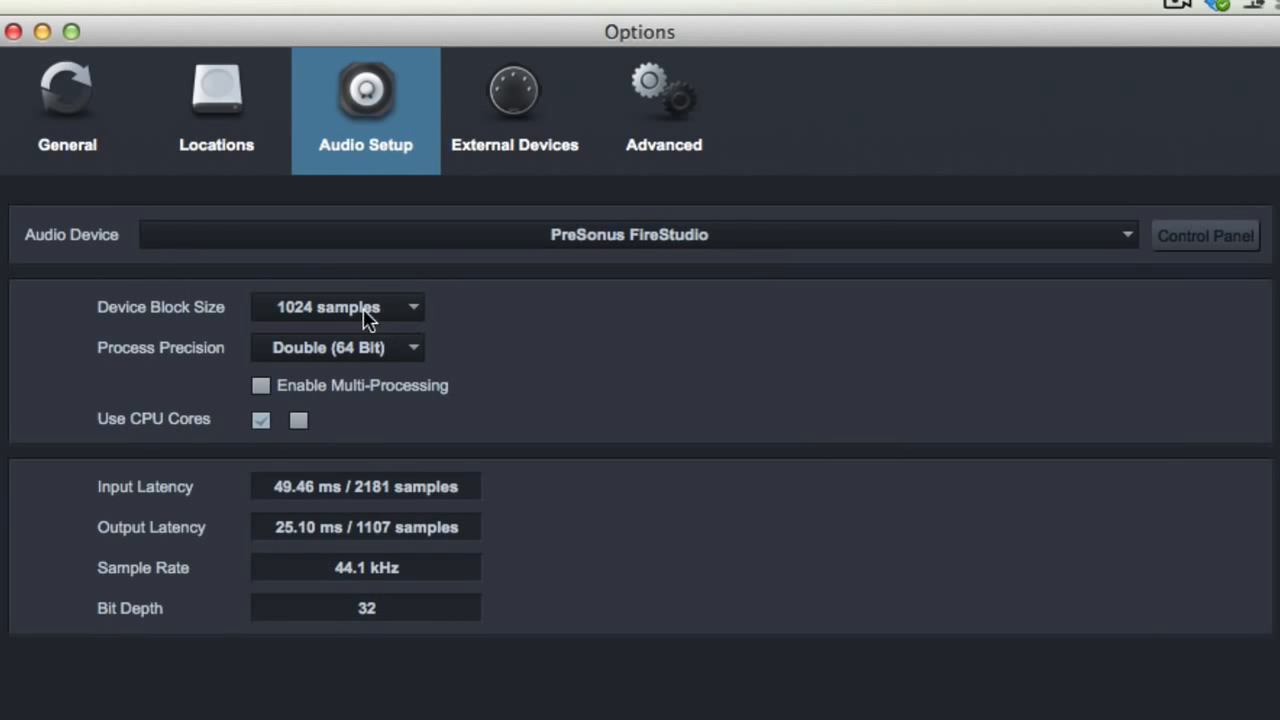
- Show the Device Block Size choices, 32 to 2048 samples, leaving 1024 selected
click(336, 308)
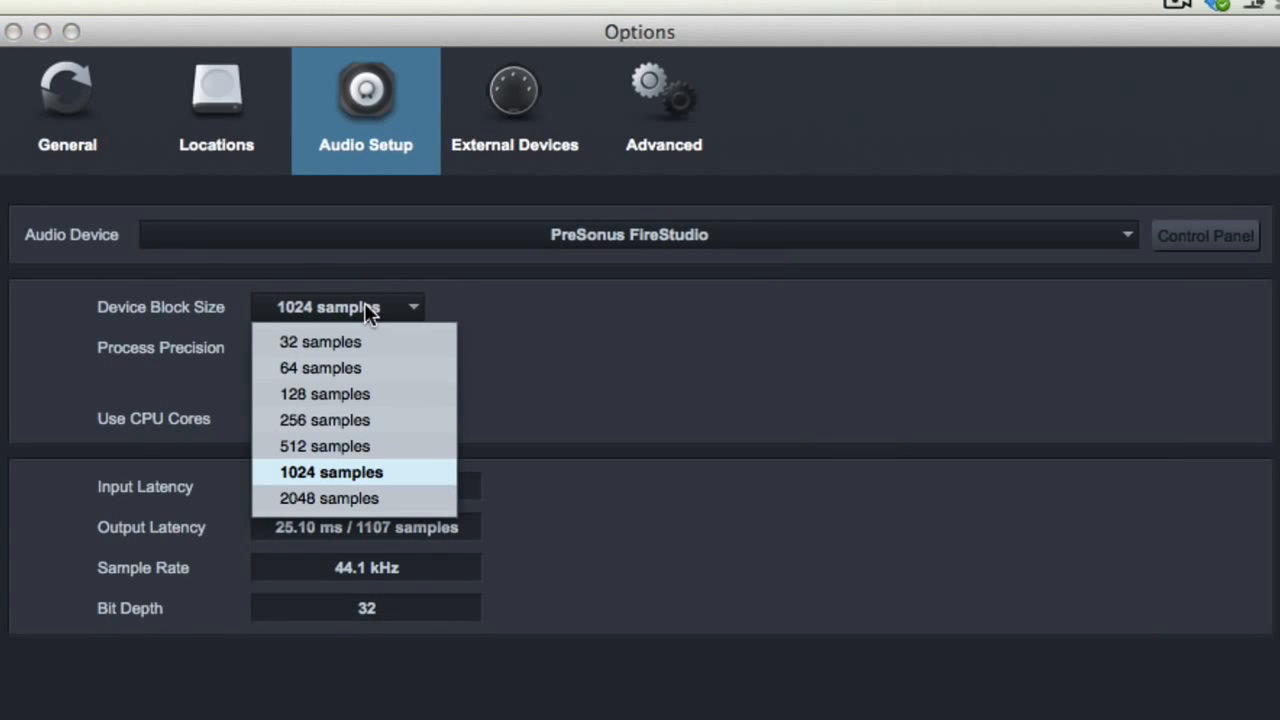
click(332, 472)
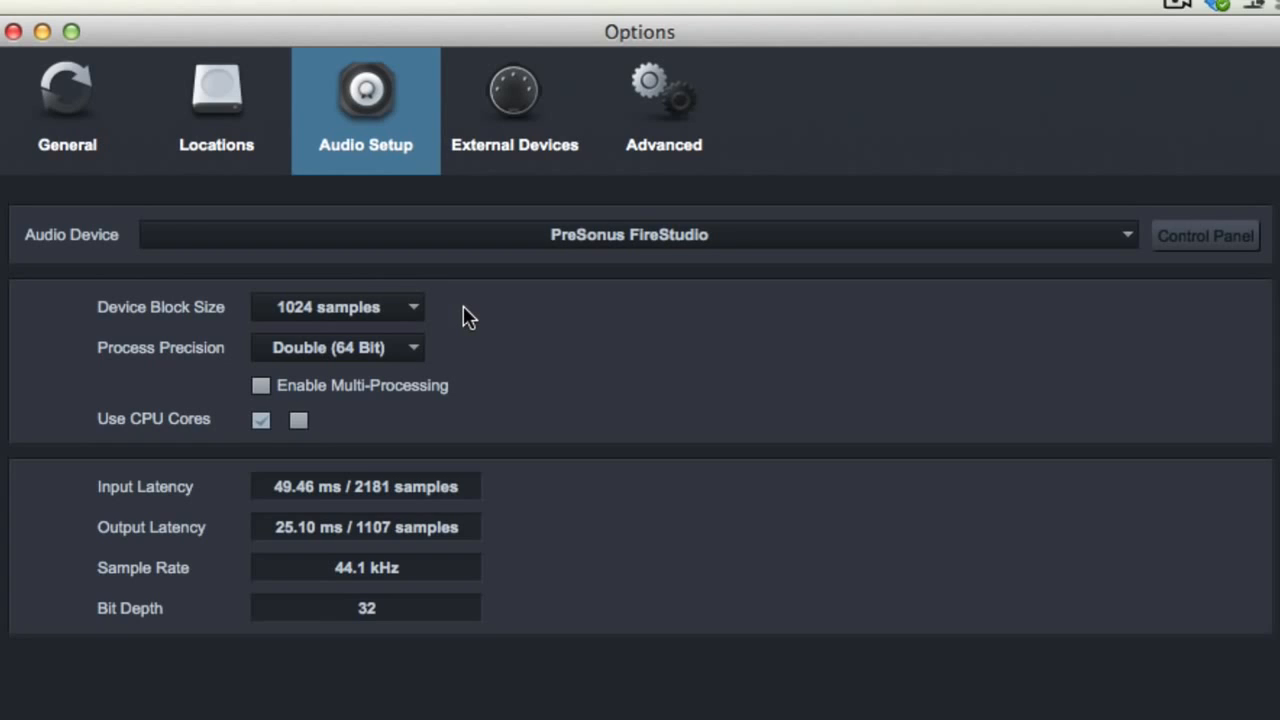
mouse_move(362, 318)
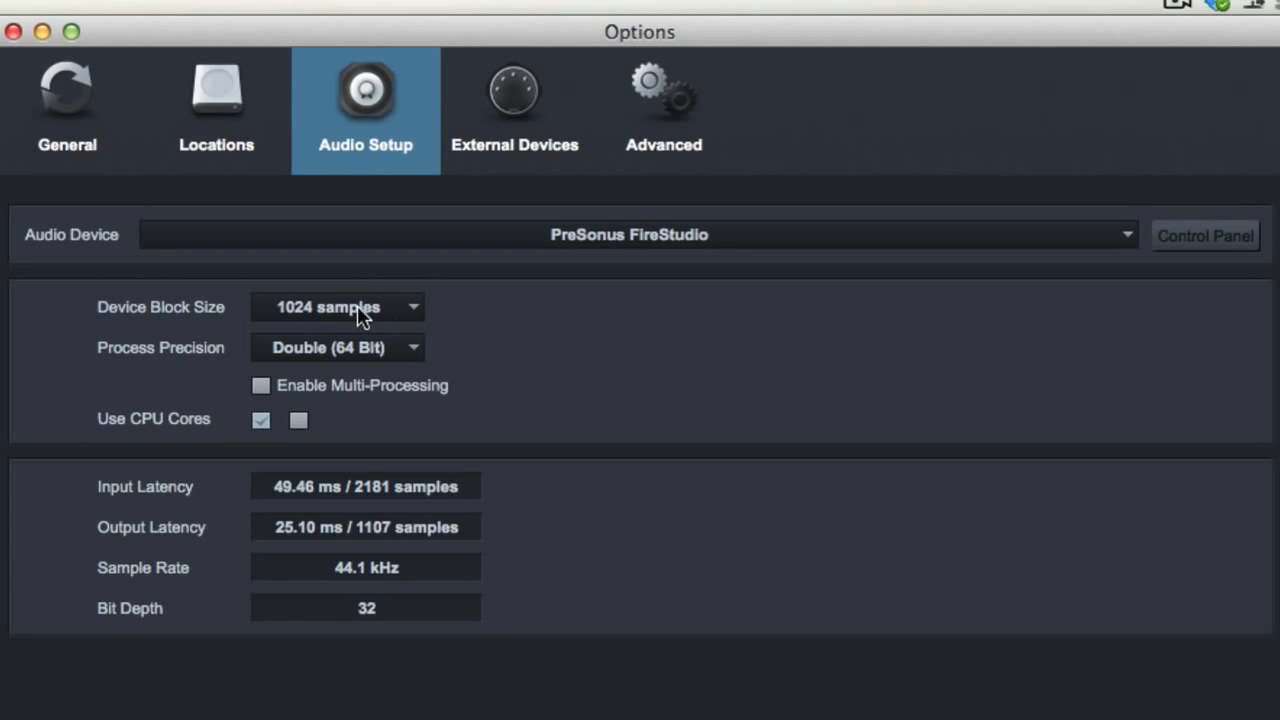
mouse_move(136, 308)
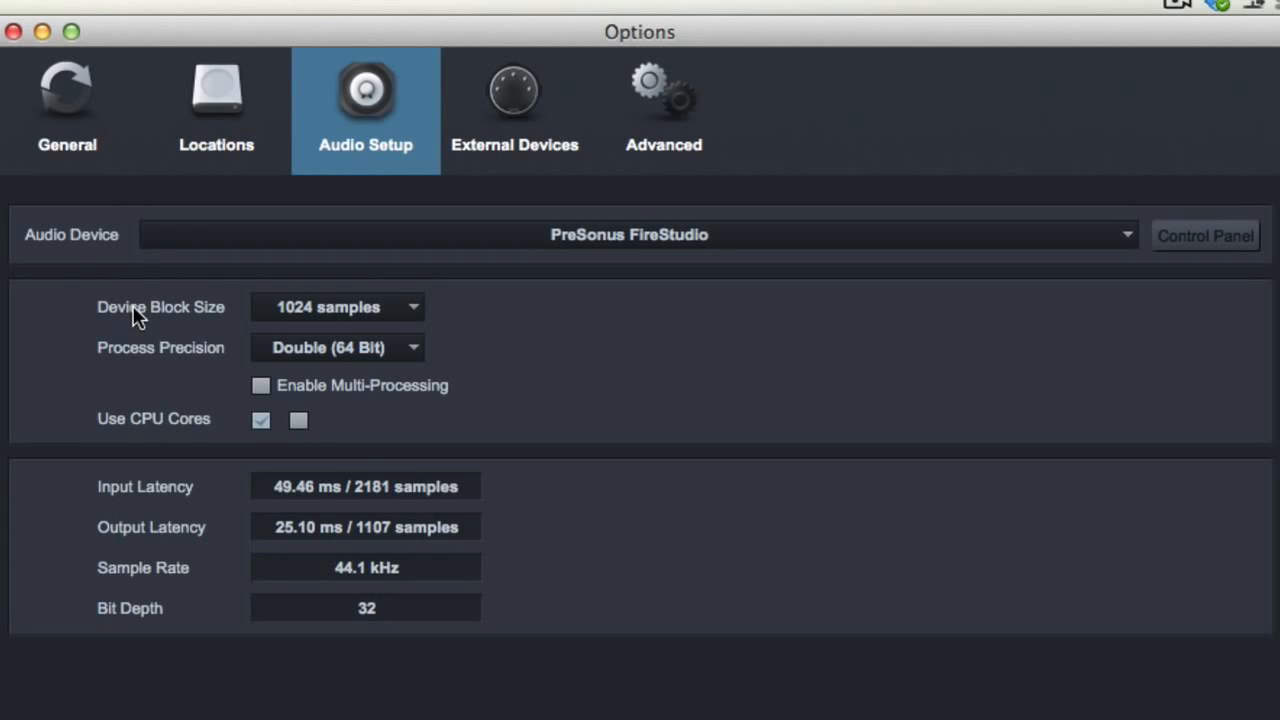
mouse_move(248, 302)
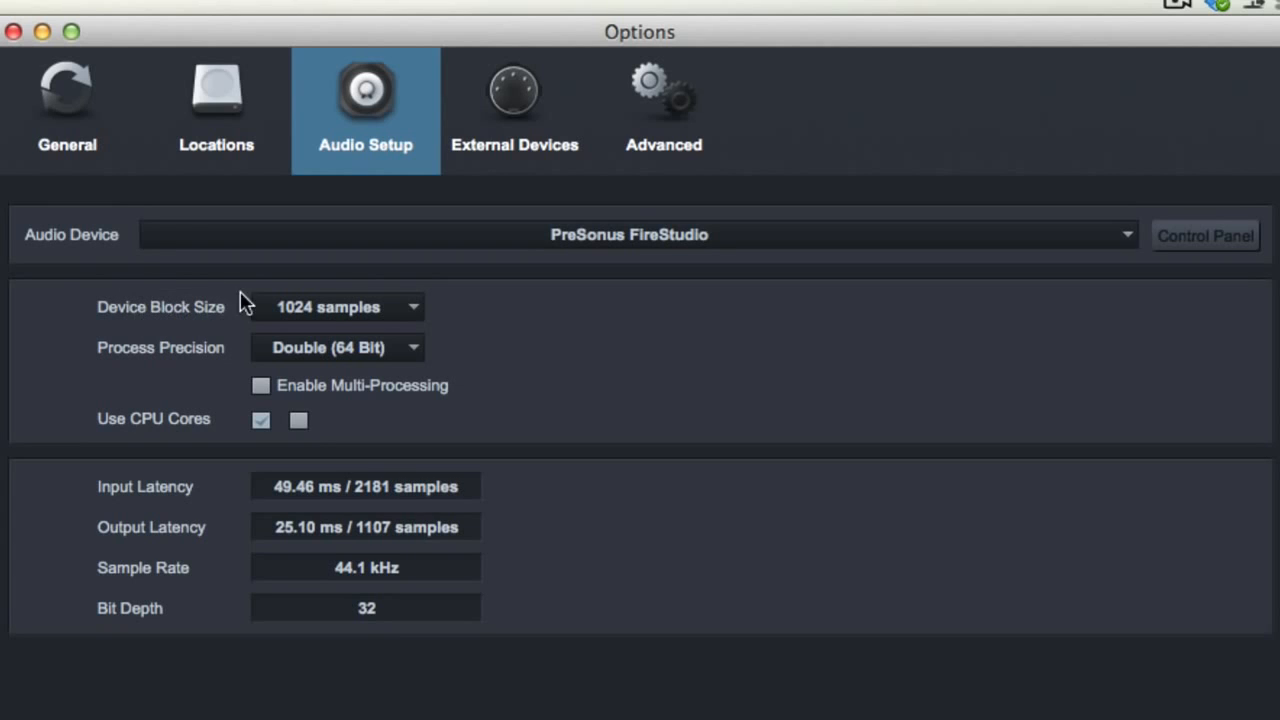
click(338, 308)
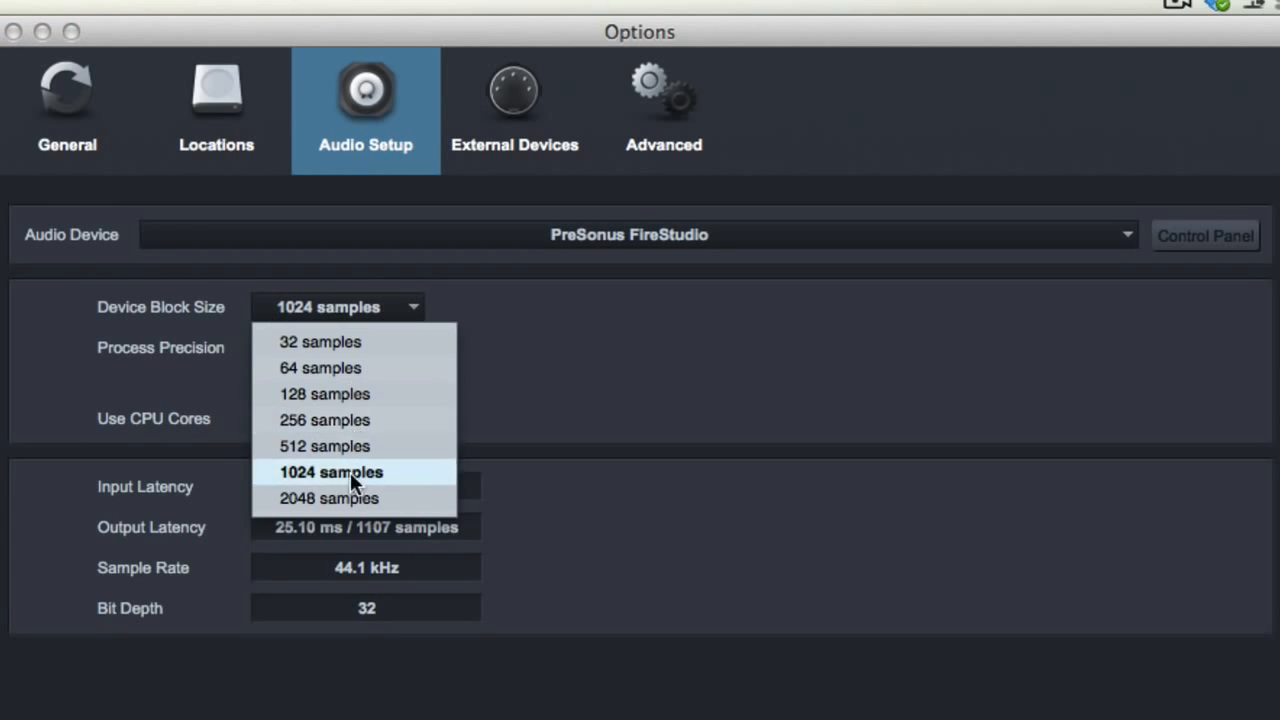
mouse_move(330, 498)
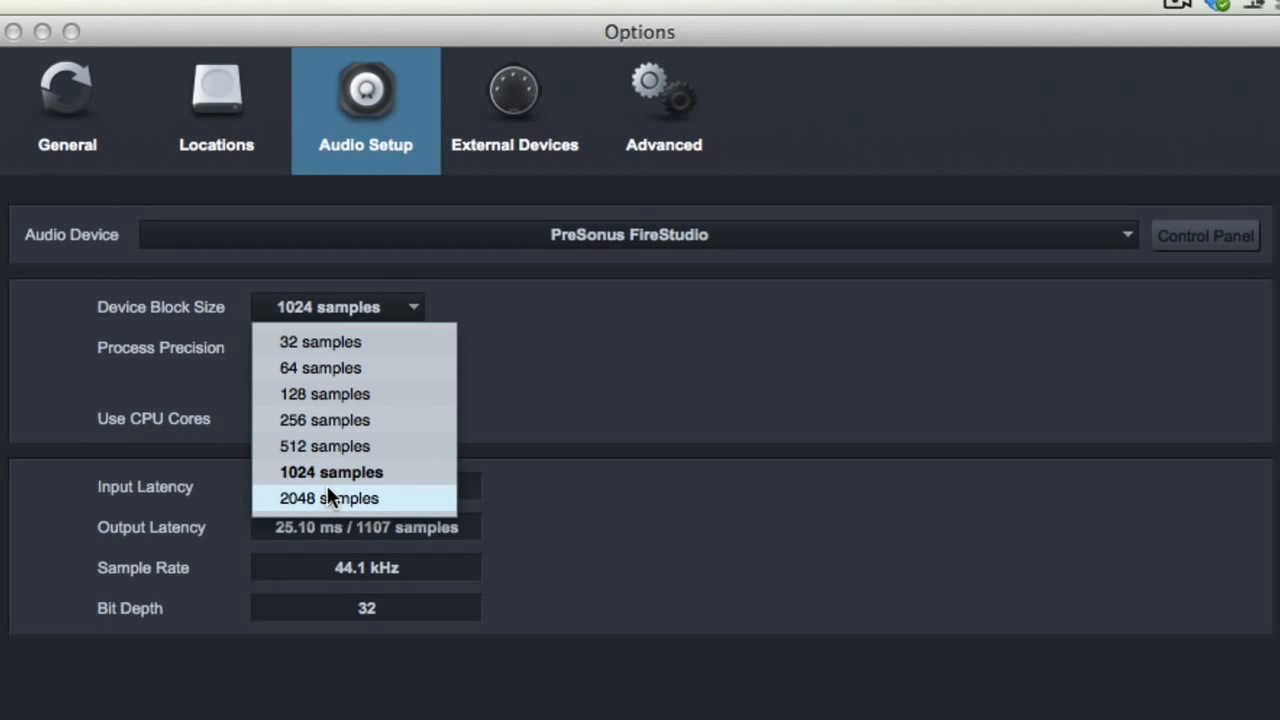
mouse_move(322, 504)
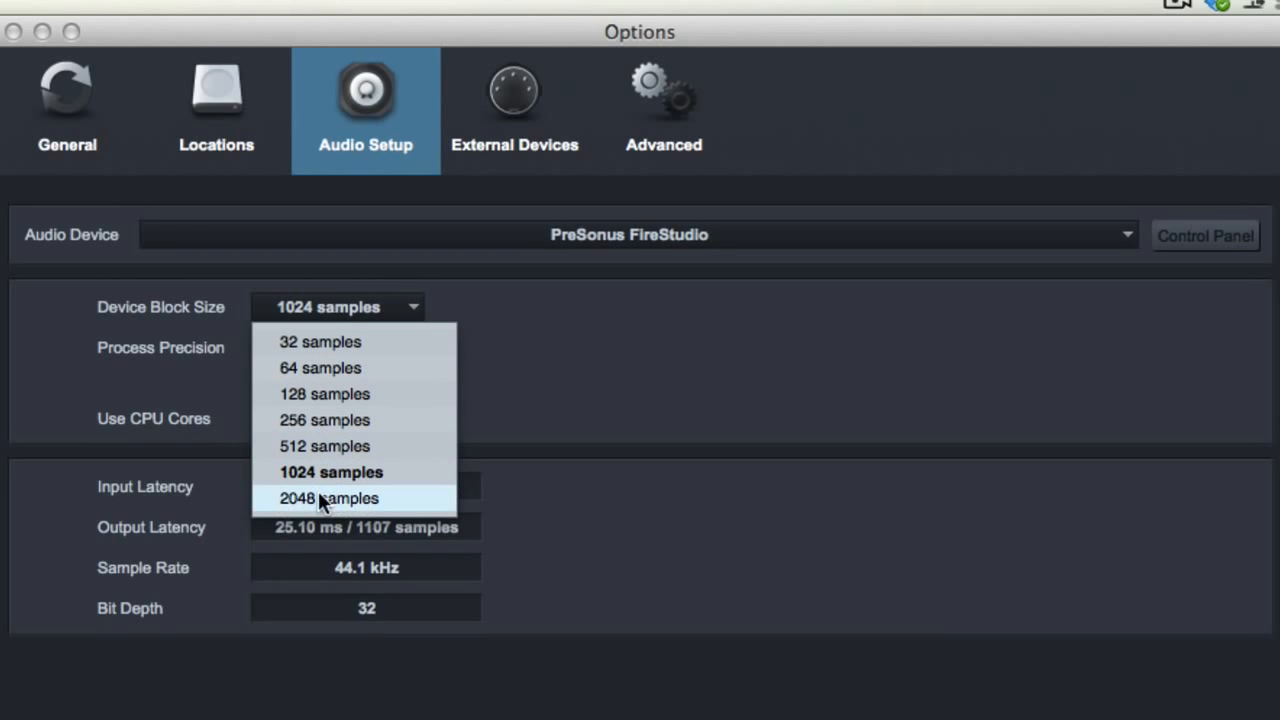
mouse_move(332, 472)
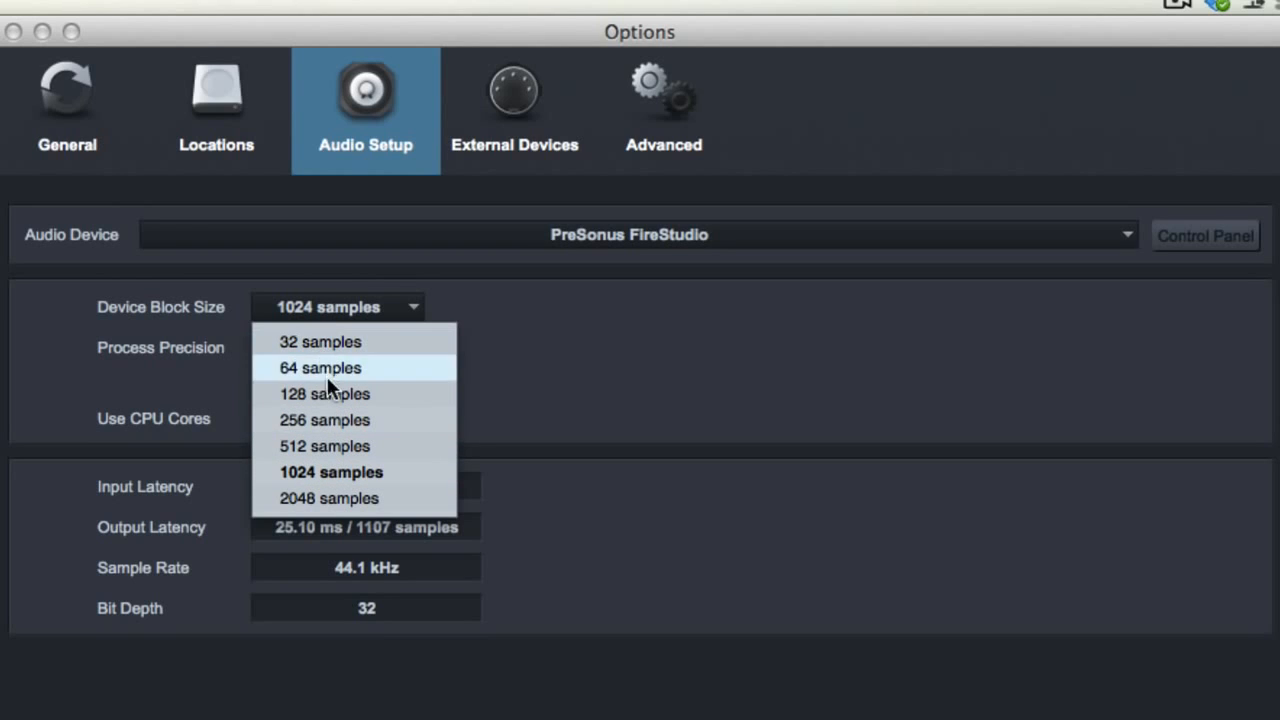
mouse_move(348, 420)
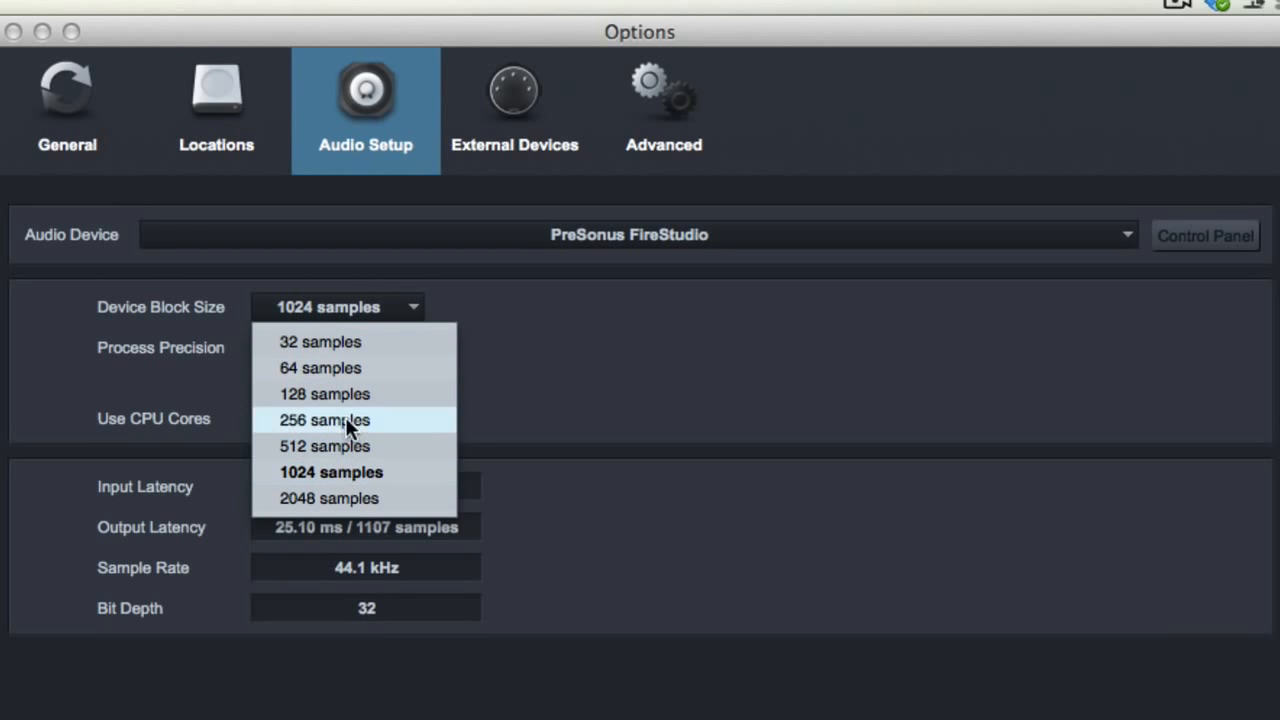
mouse_move(336, 480)
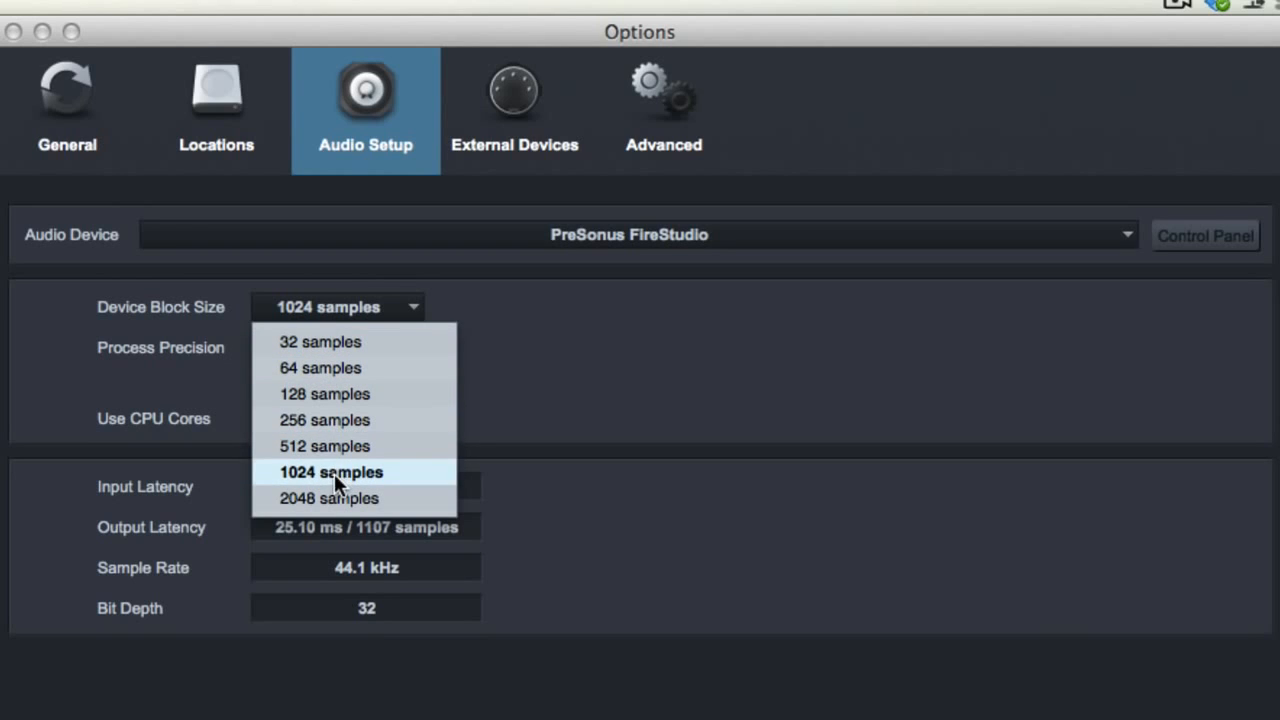
mouse_move(348, 444)
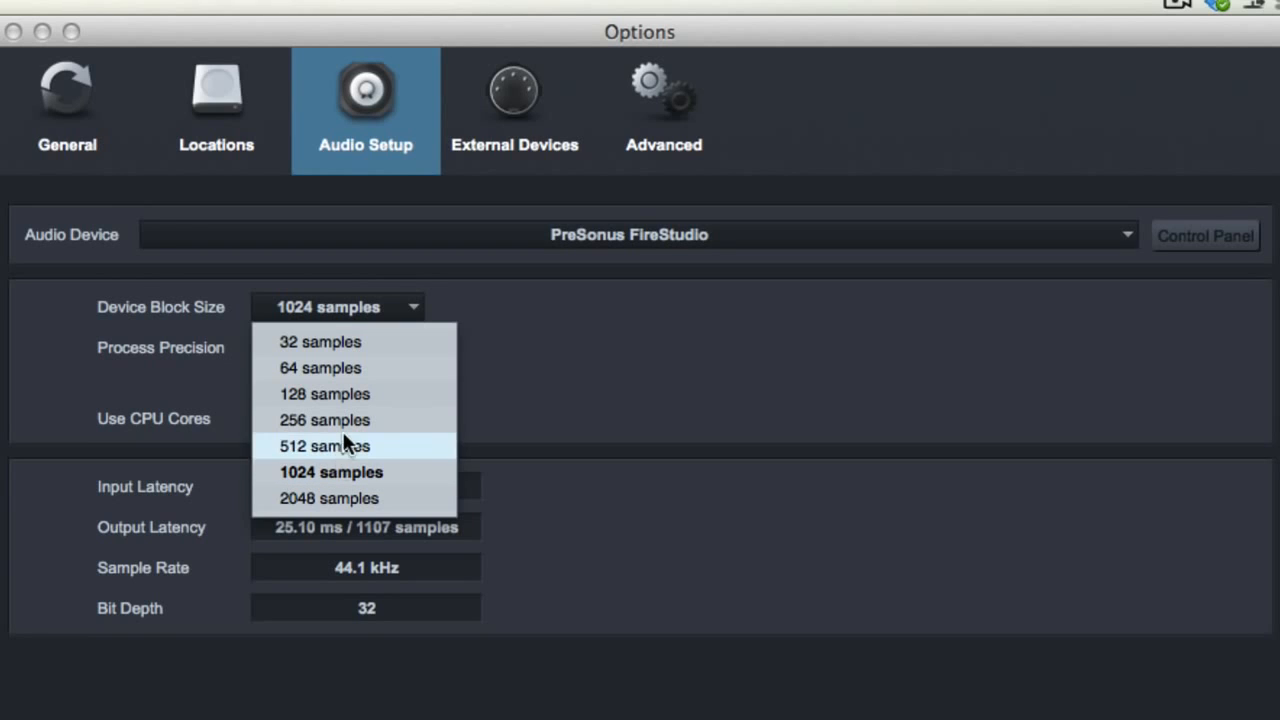
mouse_move(348, 472)
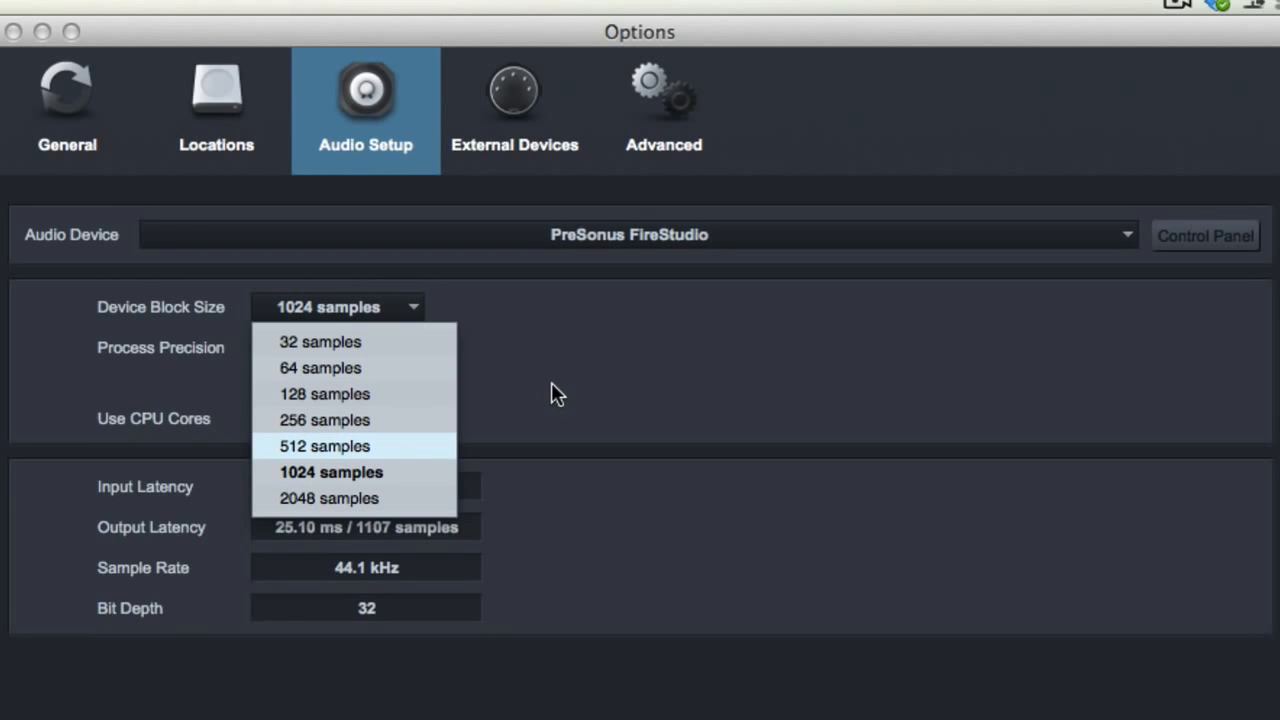
mouse_move(396, 410)
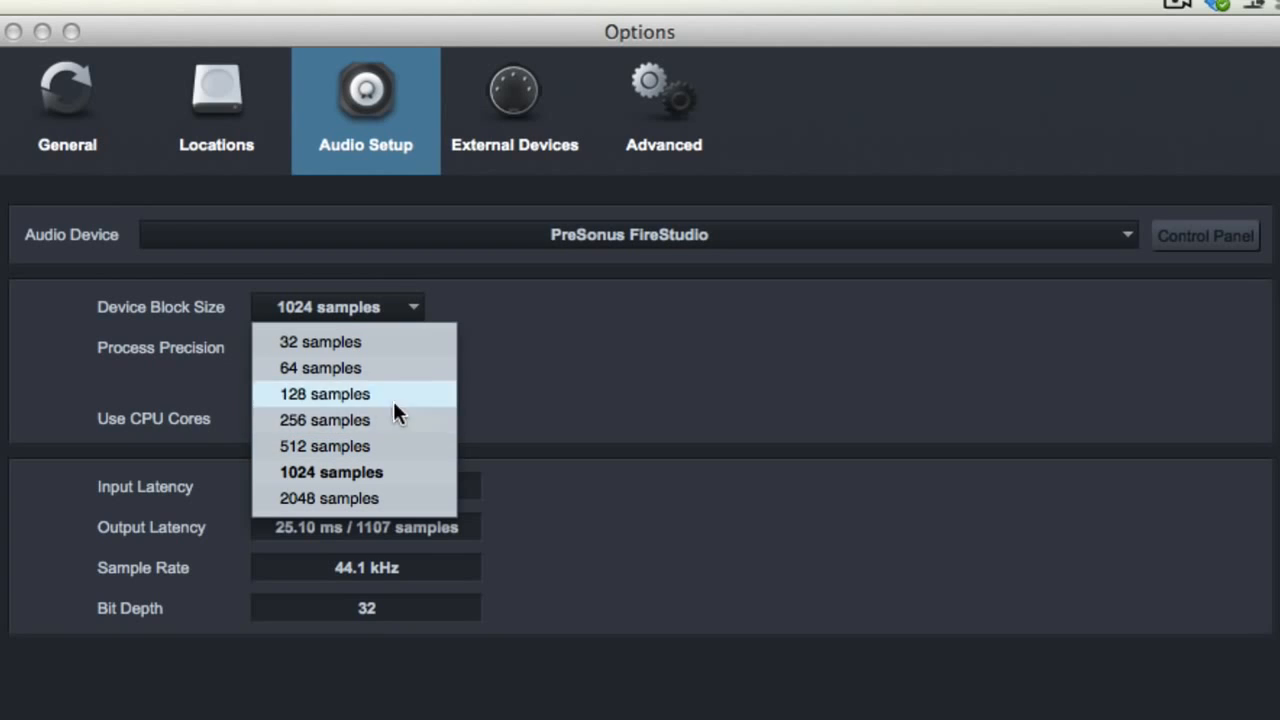
- Try block sizes of 64 and 256 samples, then settle on 1024 samples (49.46 ms input latency)
click(320, 368)
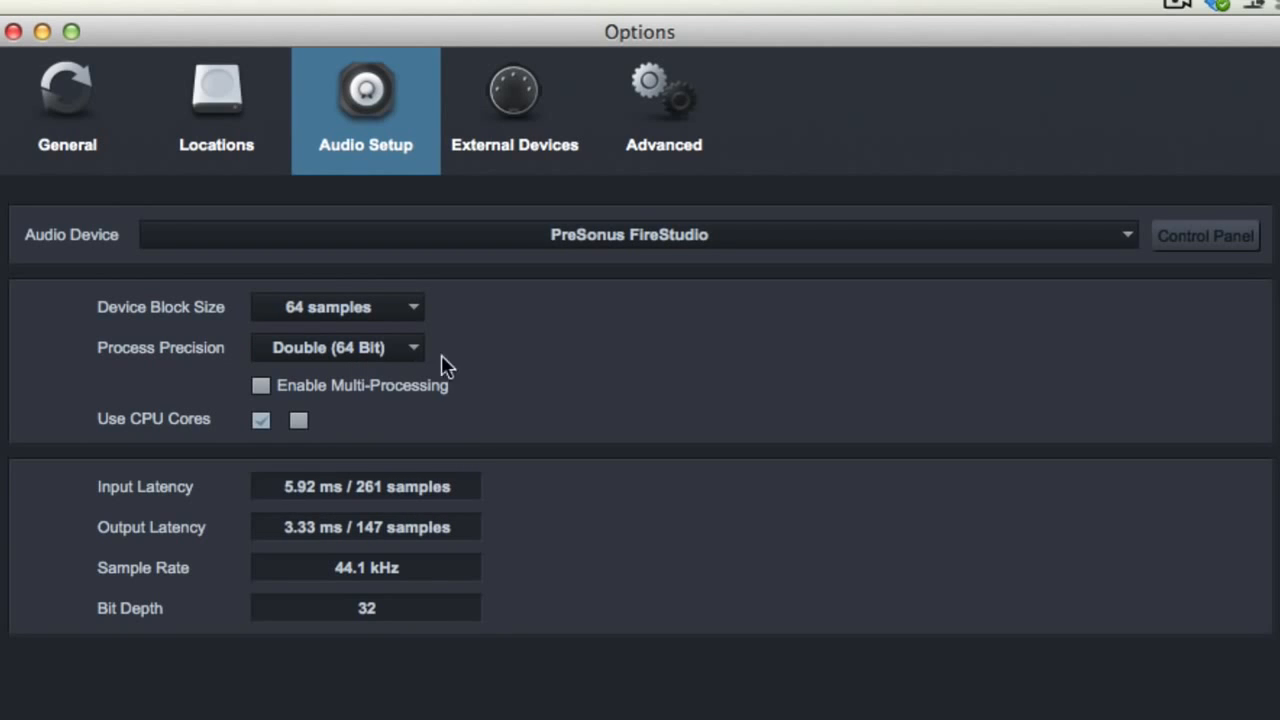
mouse_move(304, 504)
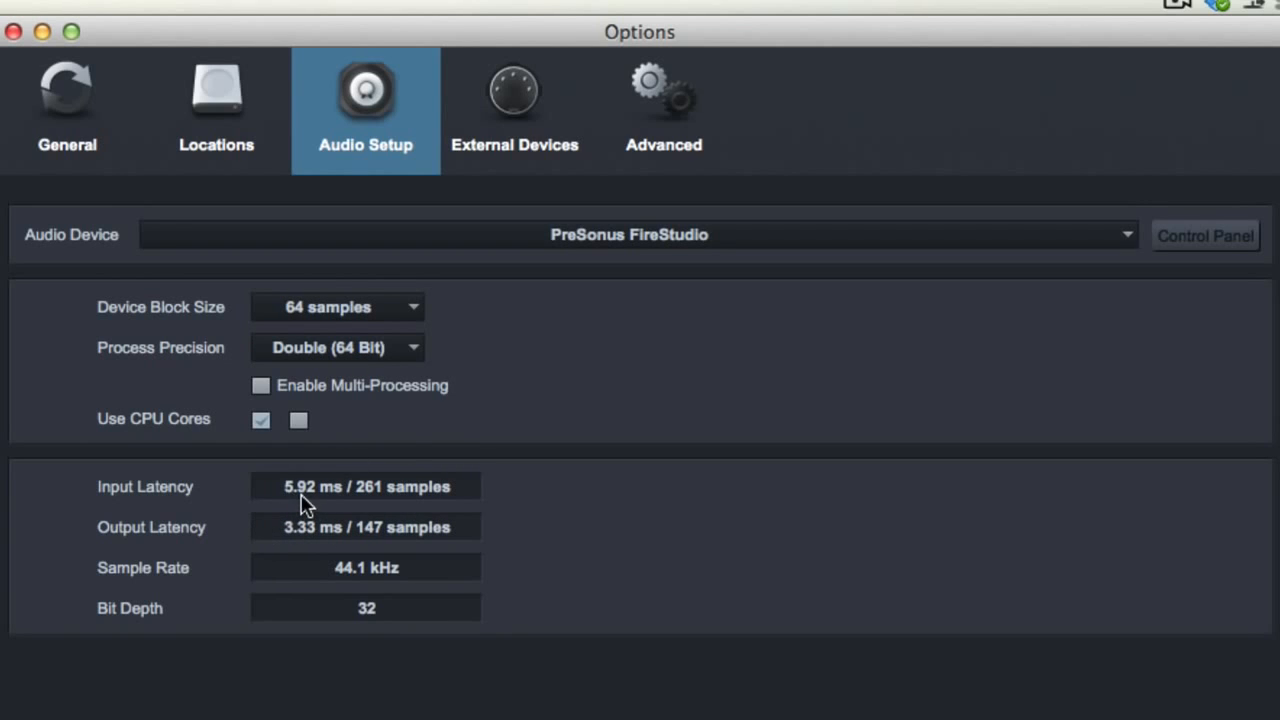
mouse_move(250, 588)
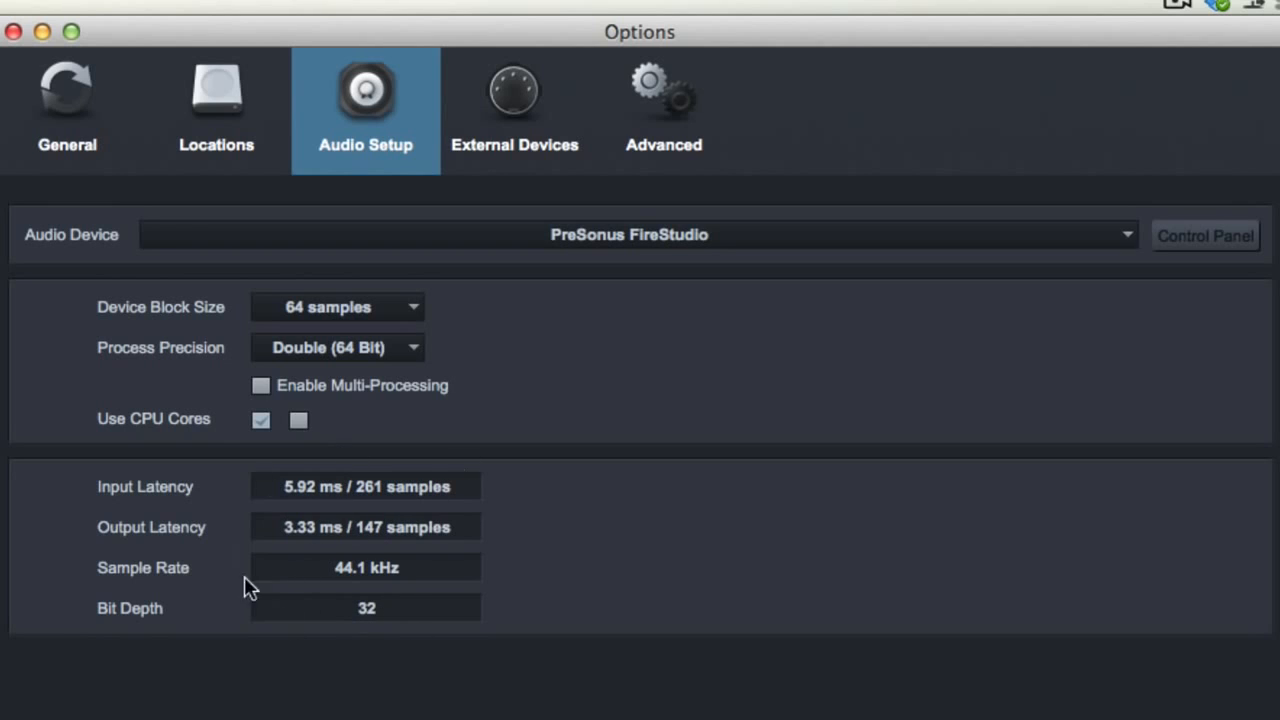
mouse_move(356, 310)
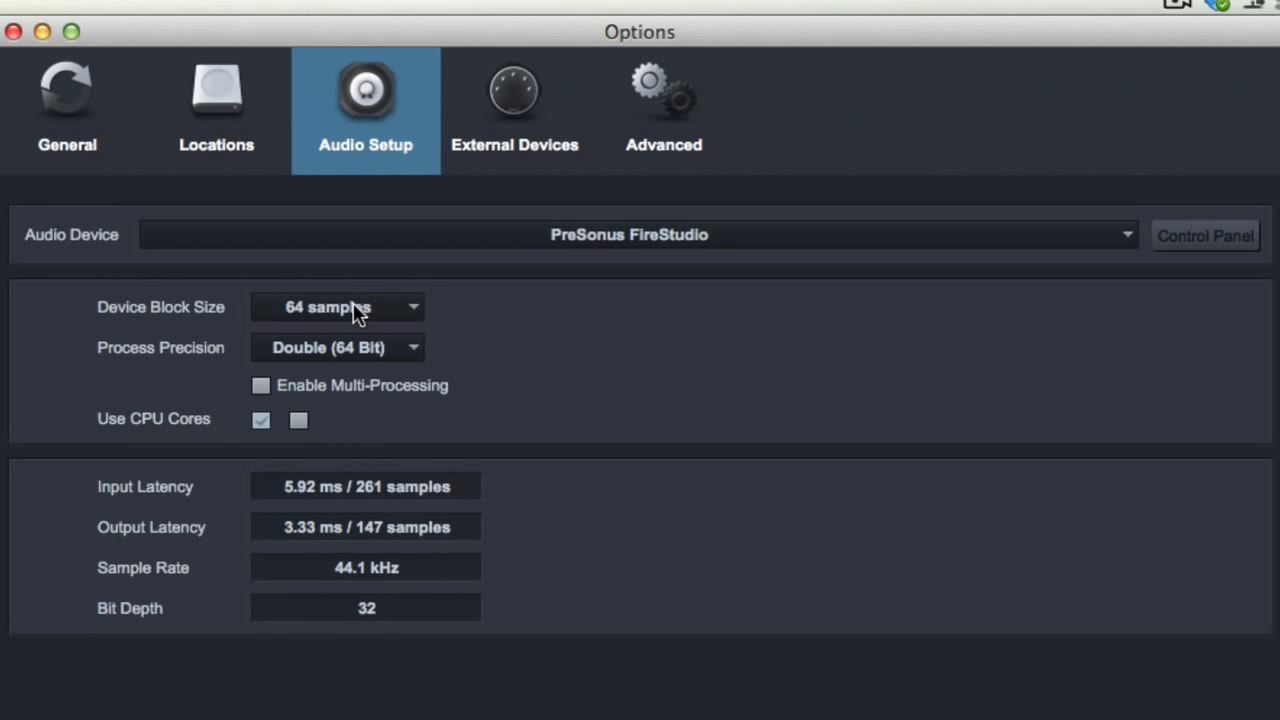
click(336, 308)
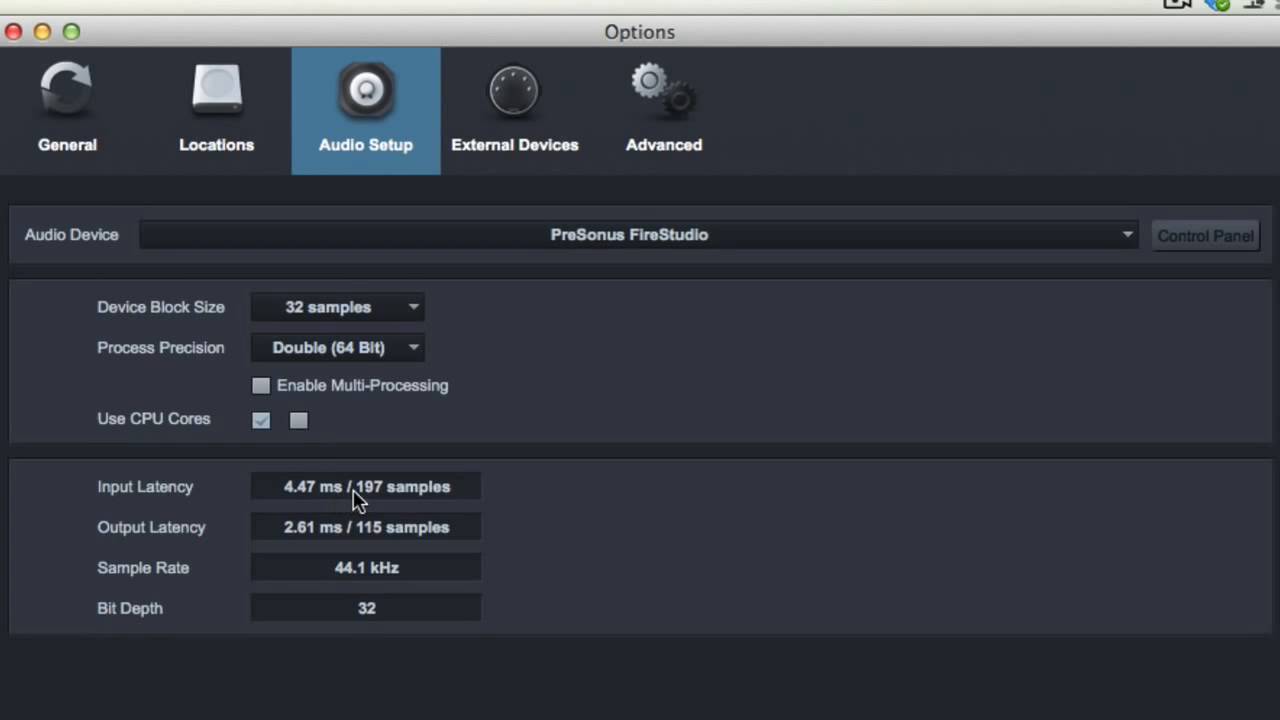
mouse_move(352, 544)
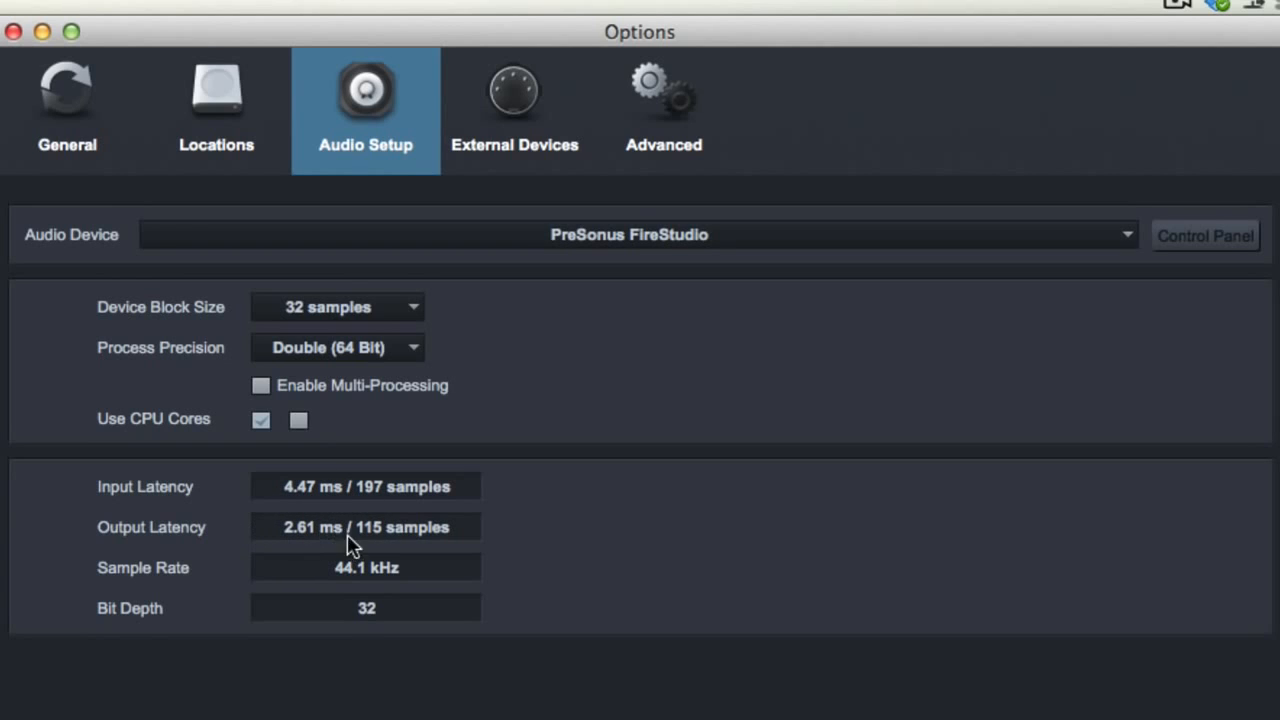
click(336, 308)
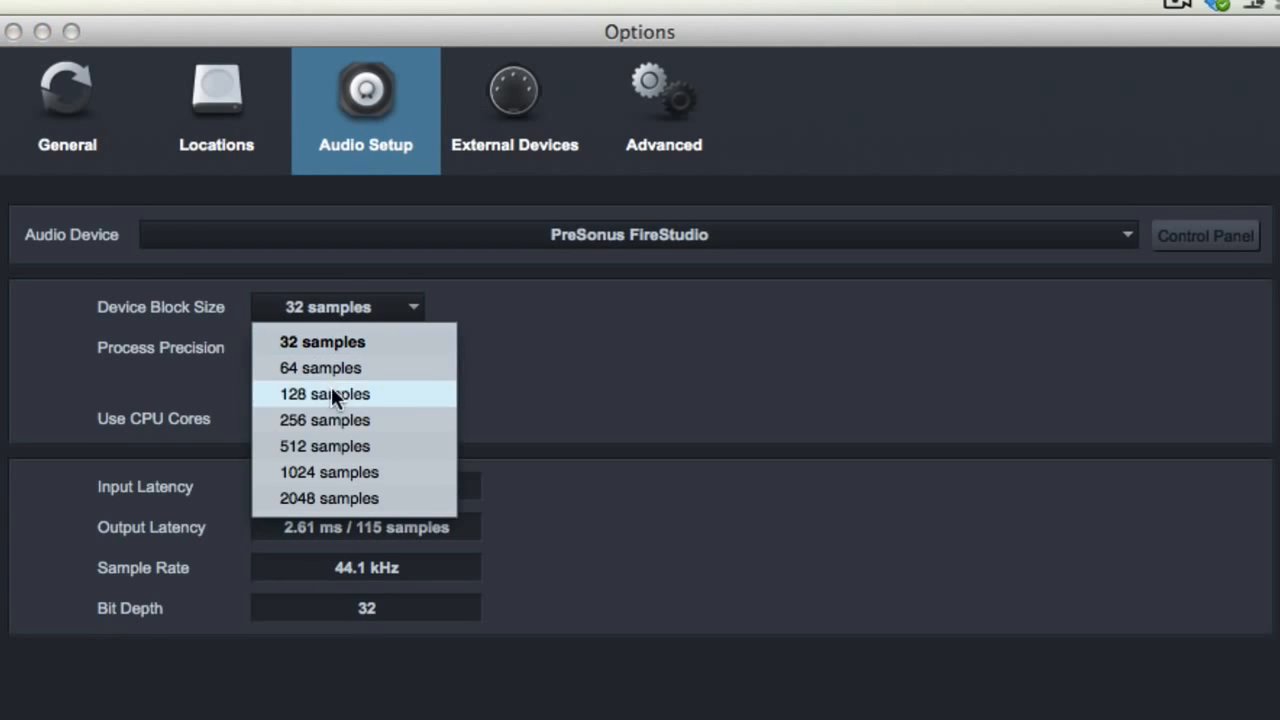
click(324, 420)
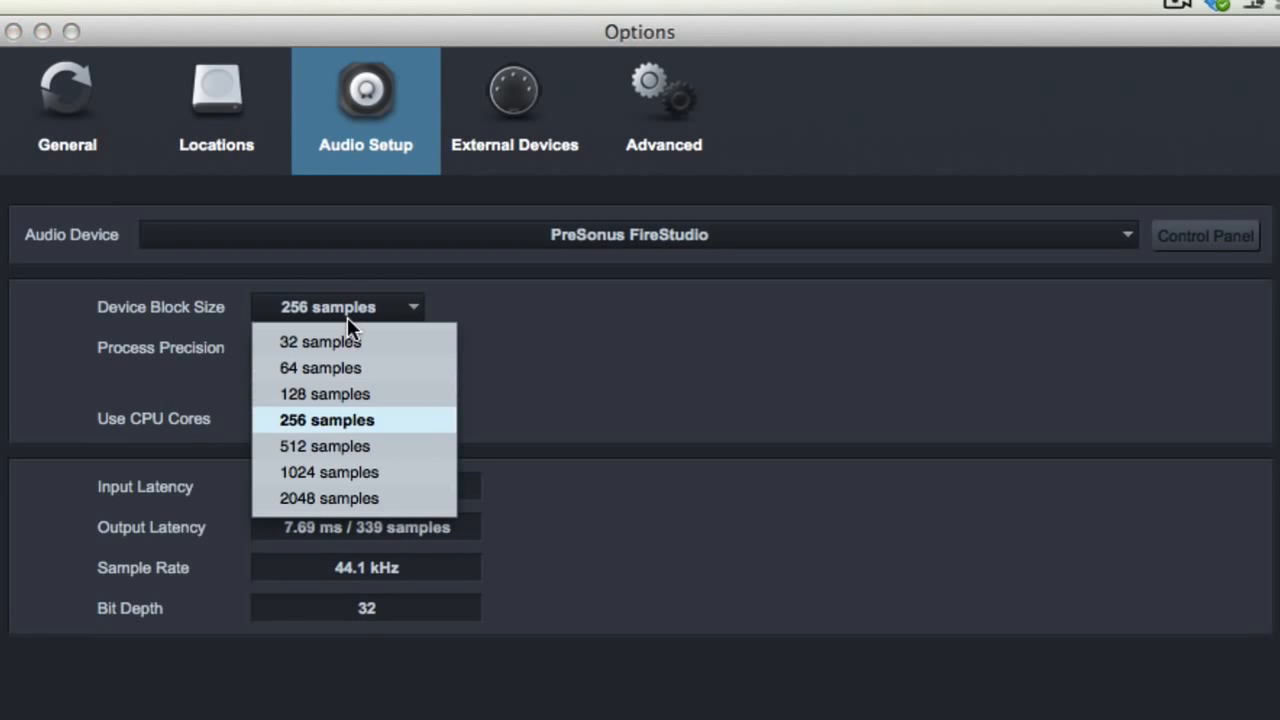
click(328, 472)
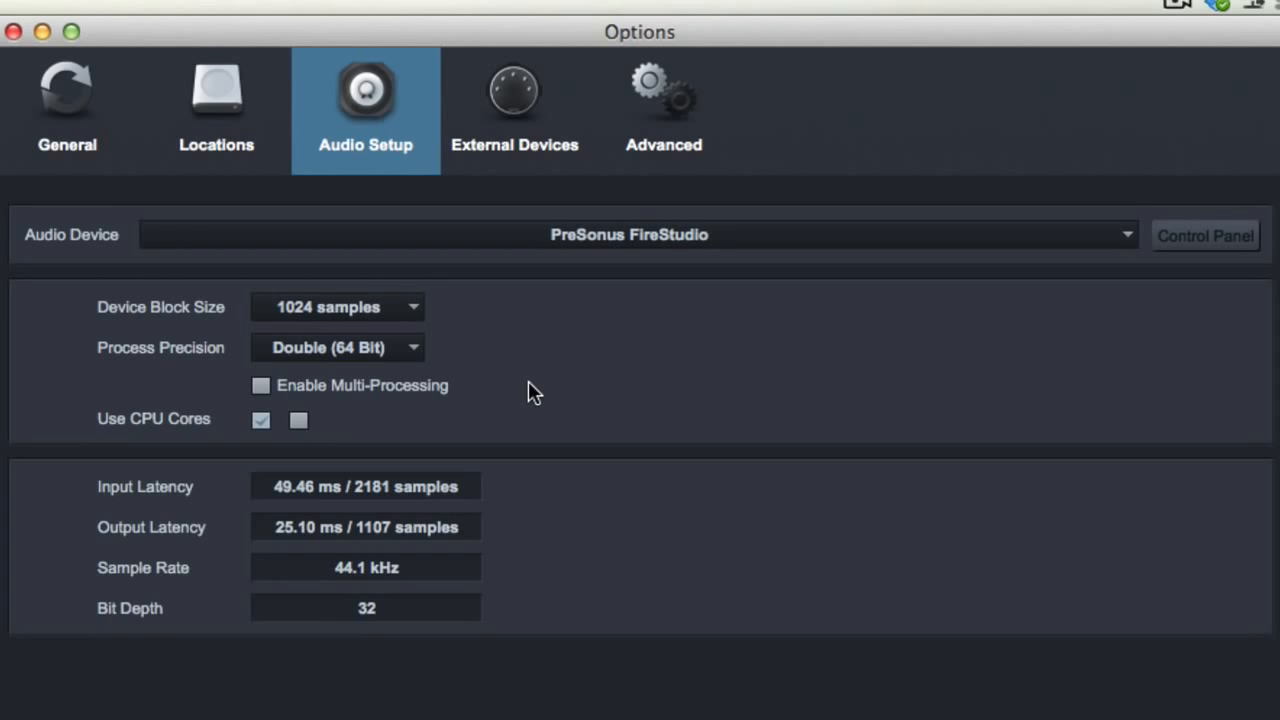
click(336, 308)
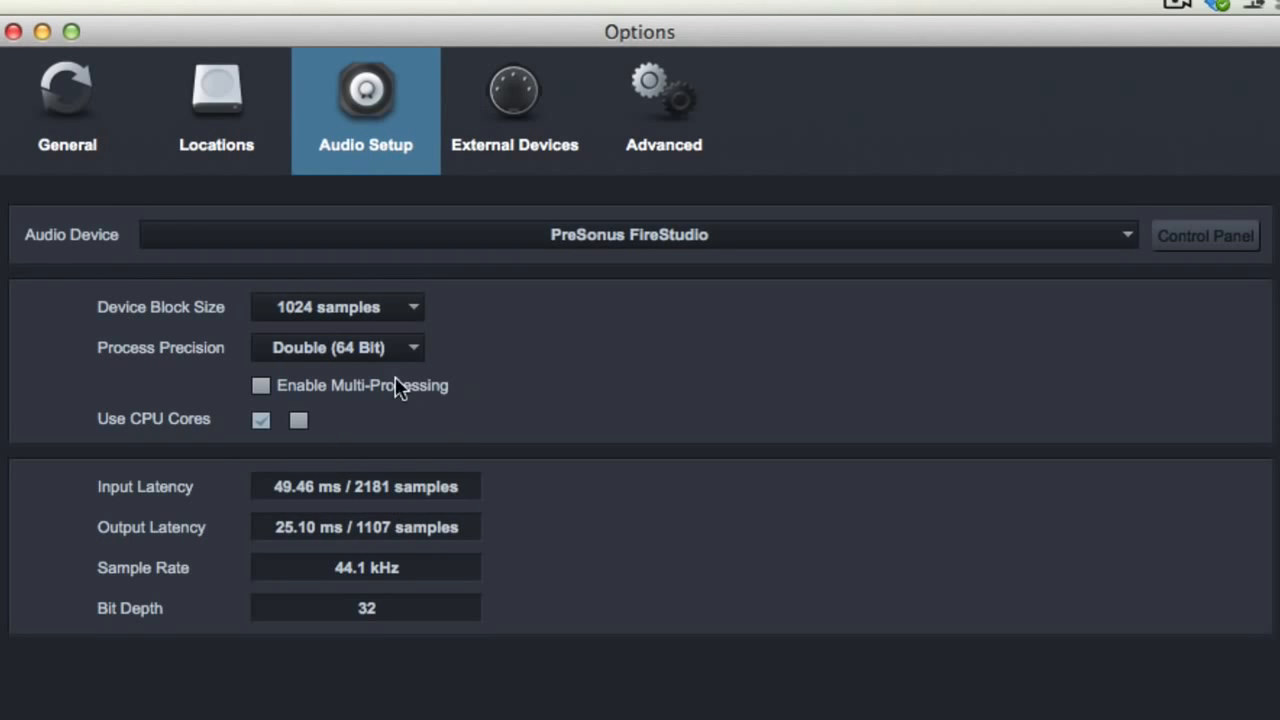
click(336, 348)
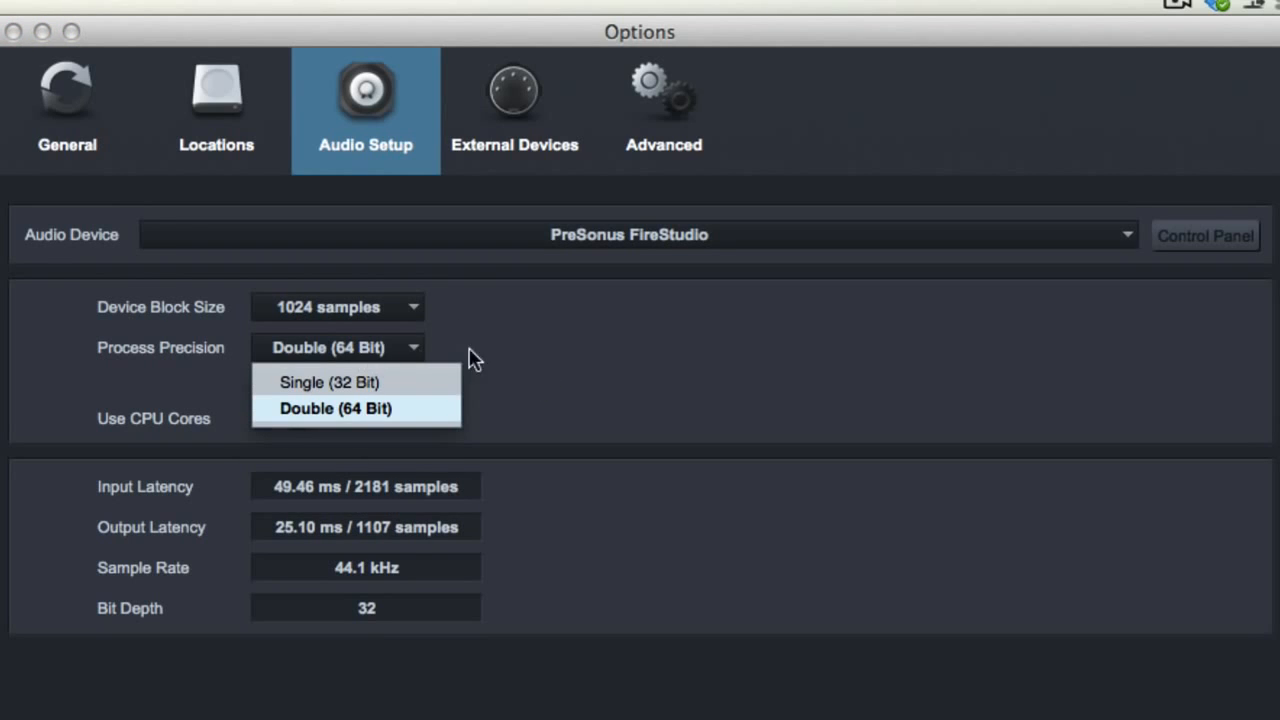
click(336, 408)
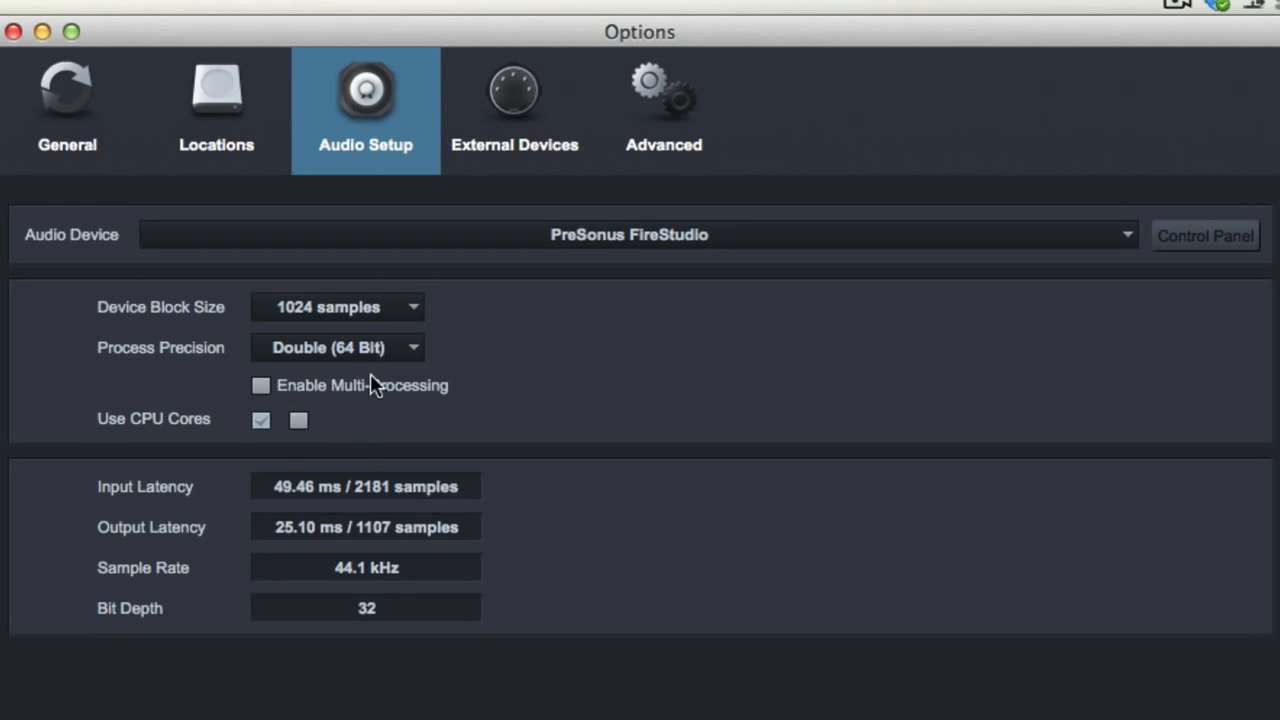
mouse_move(316, 356)
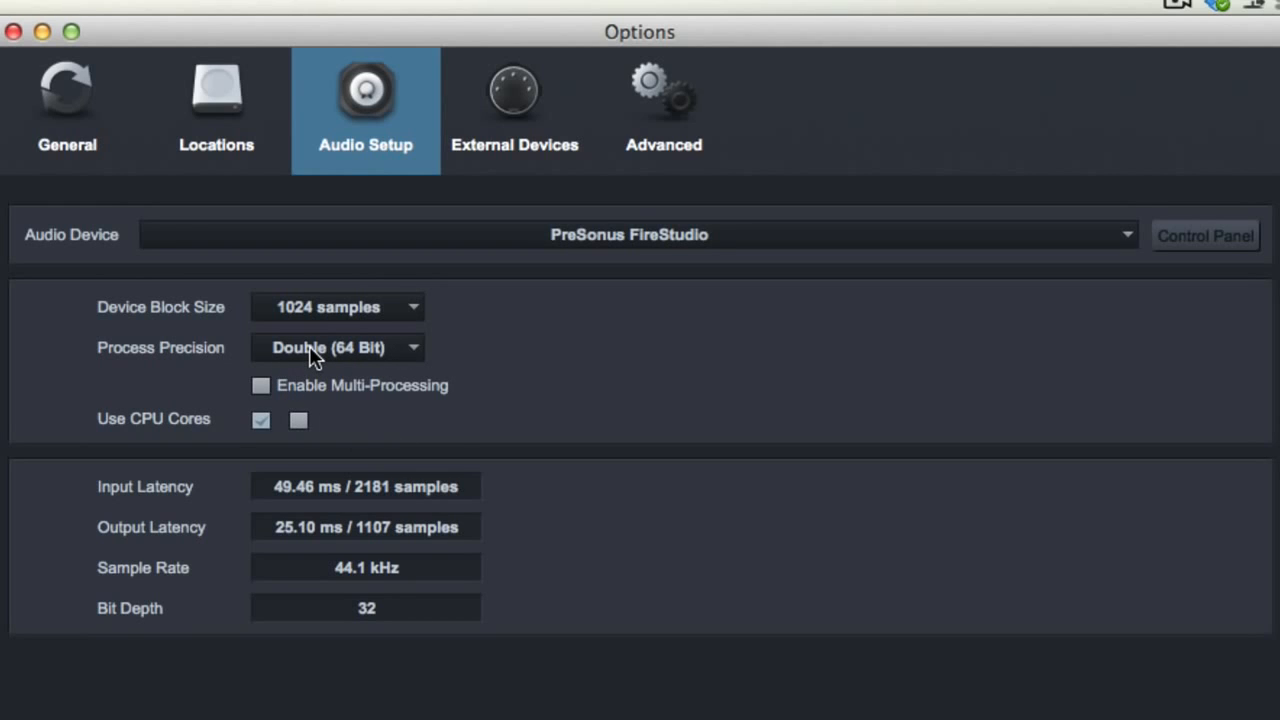
click(336, 348)
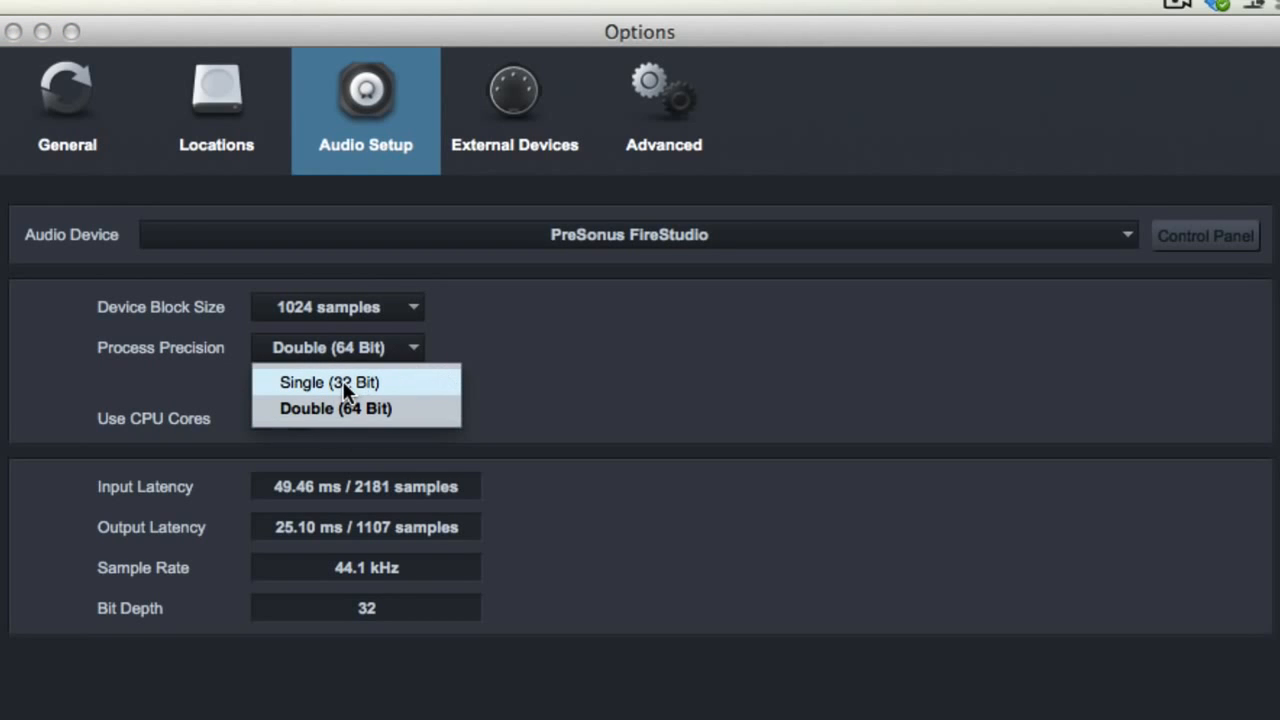
click(336, 408)
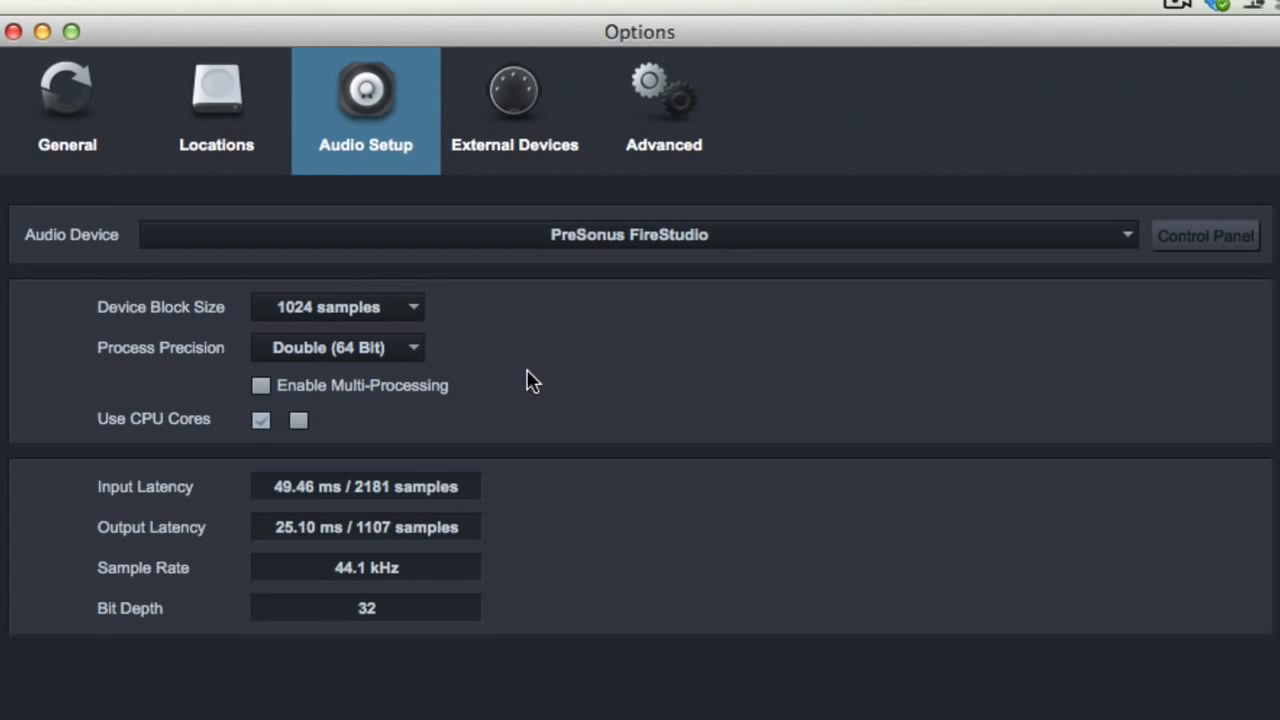
mouse_move(488, 388)
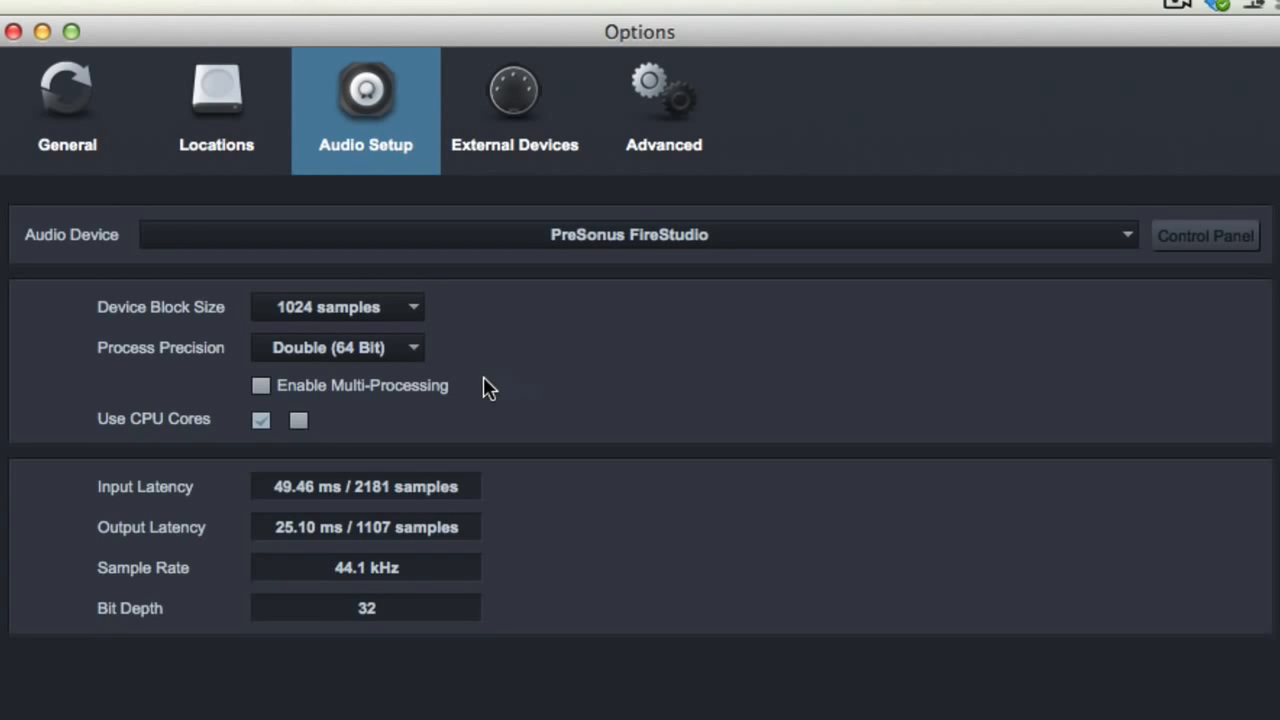
mouse_move(272, 392)
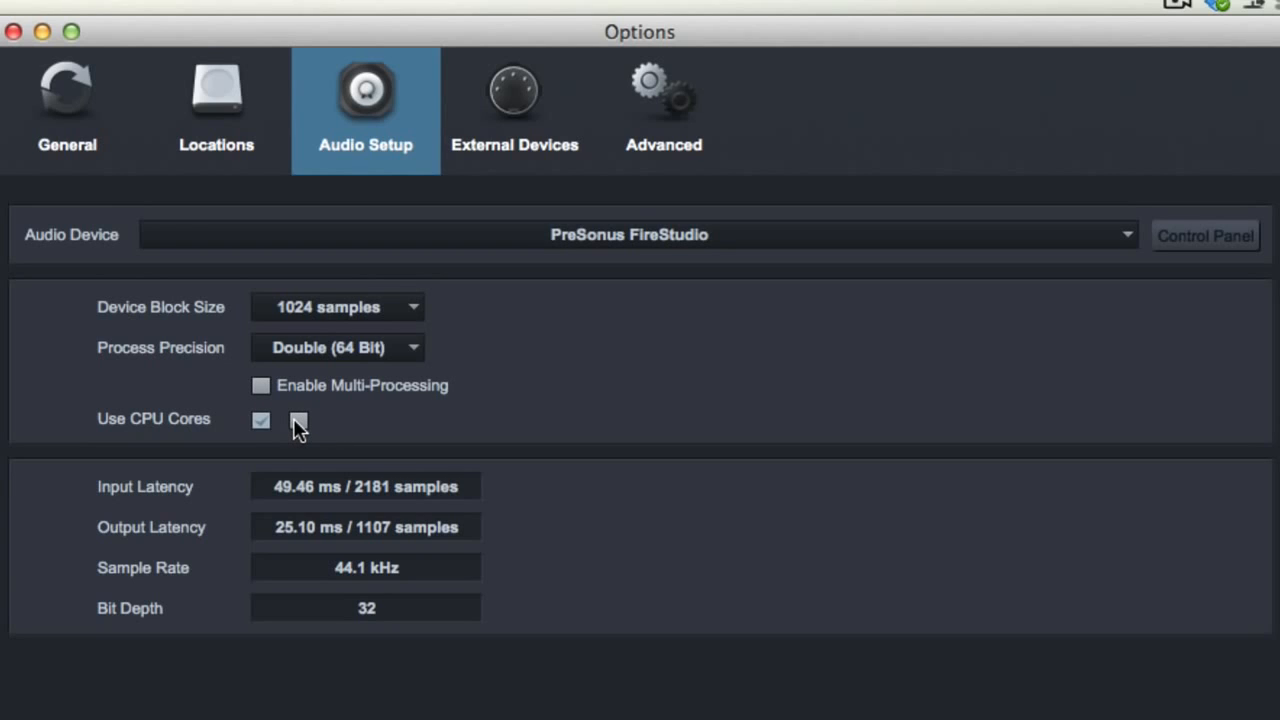
mouse_move(388, 312)
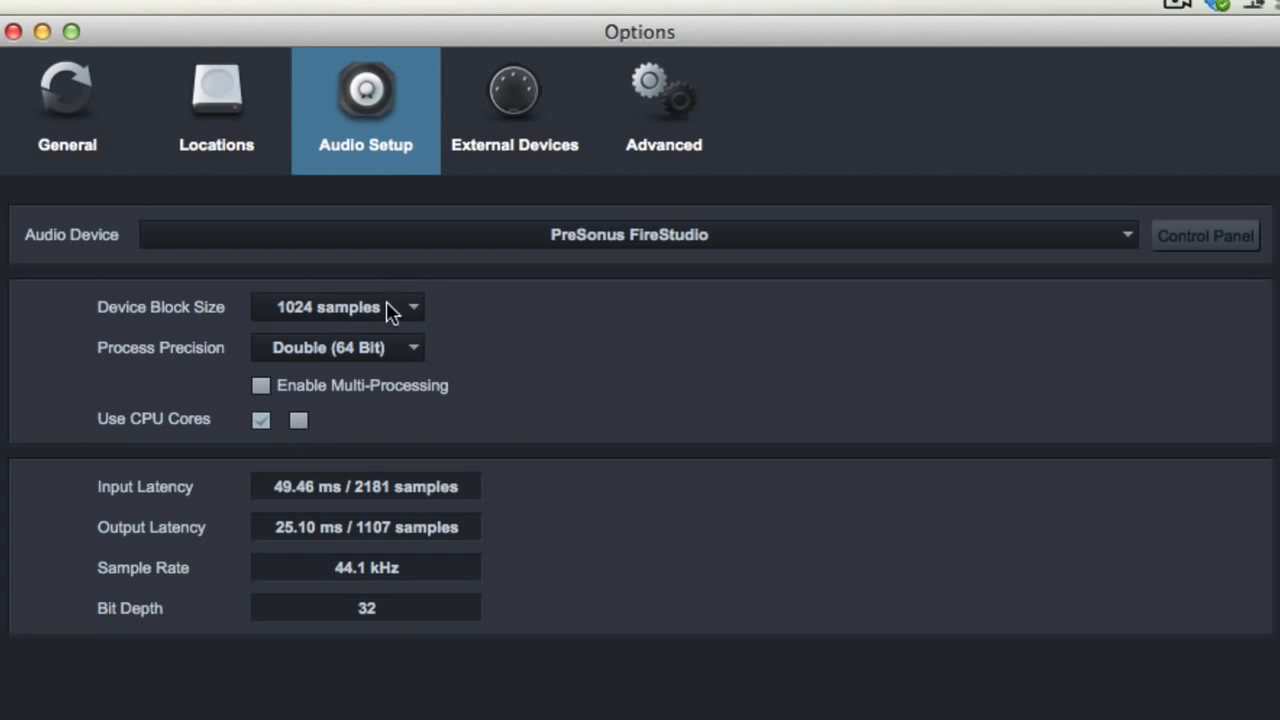
mouse_move(378, 368)
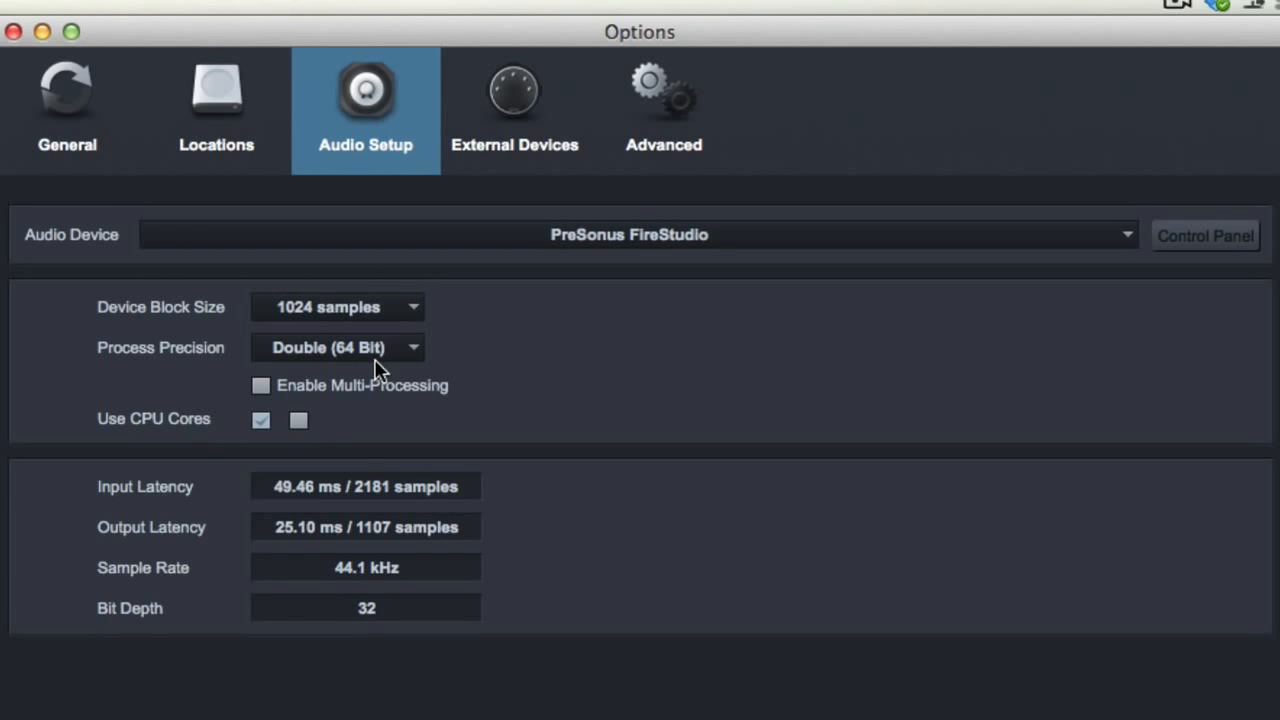
click(298, 420)
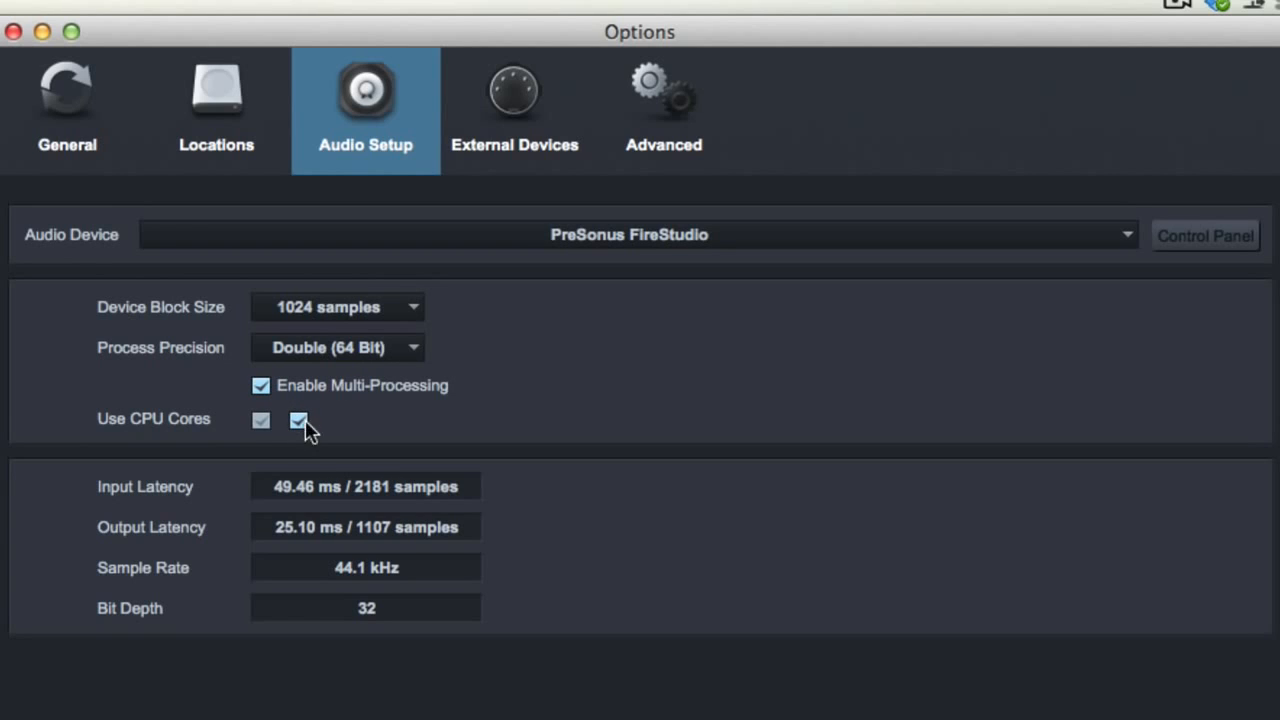
click(296, 420)
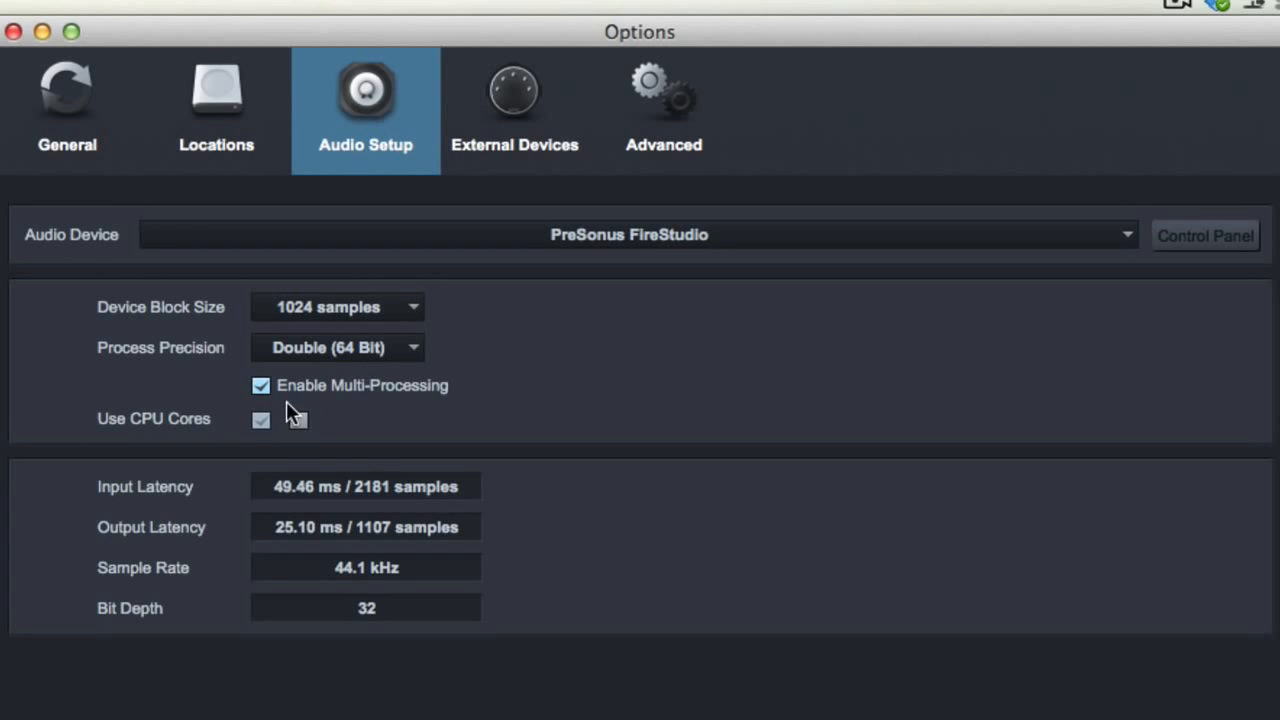
click(260, 384)
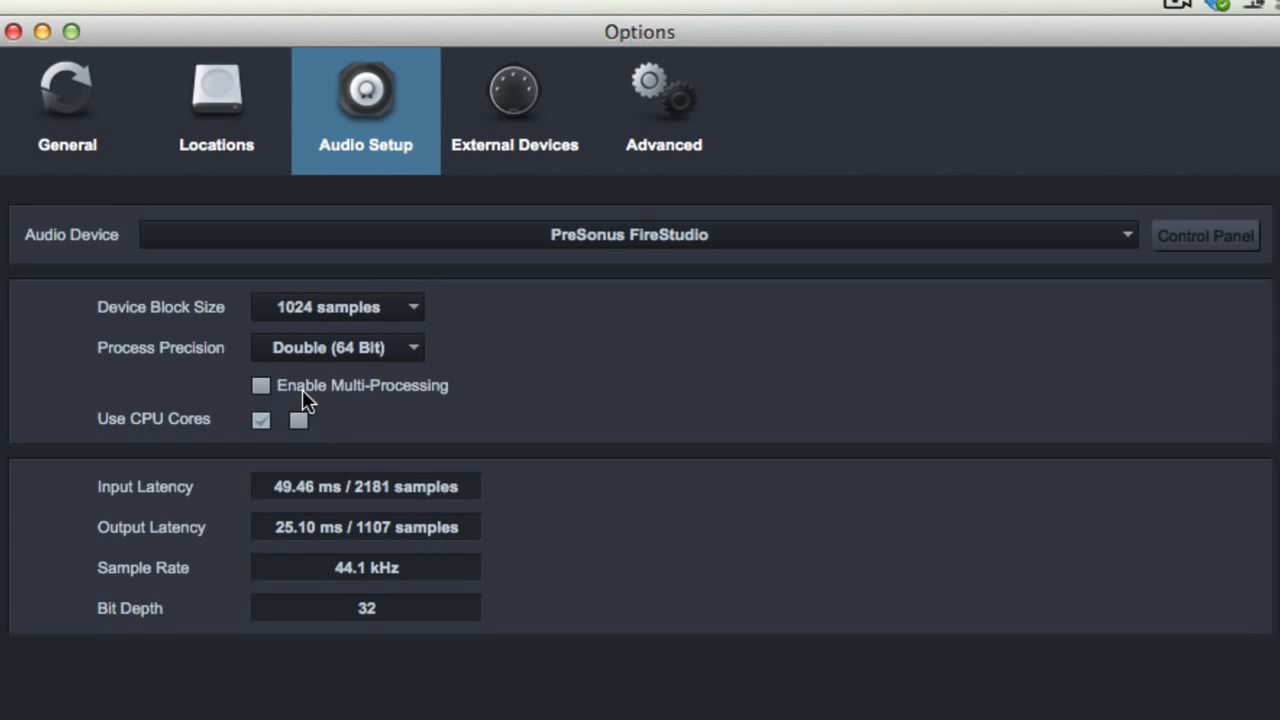
mouse_move(540, 404)
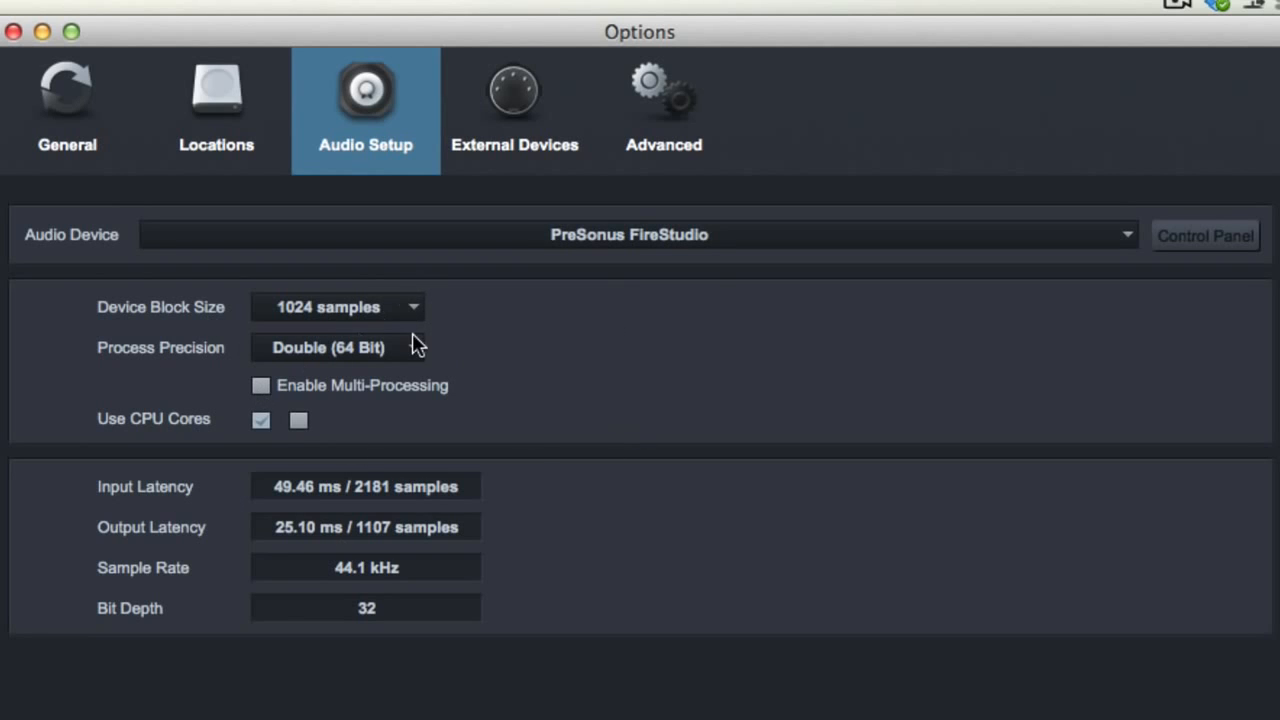
mouse_move(484, 522)
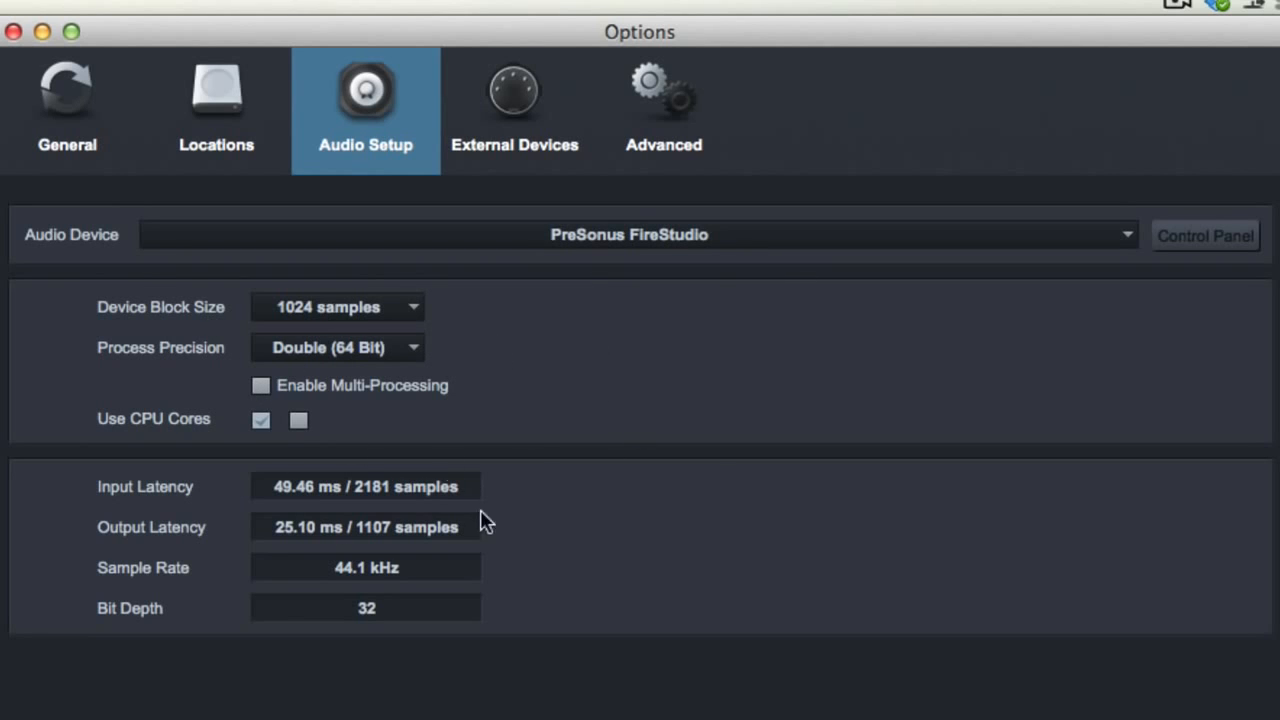
mouse_move(584, 372)
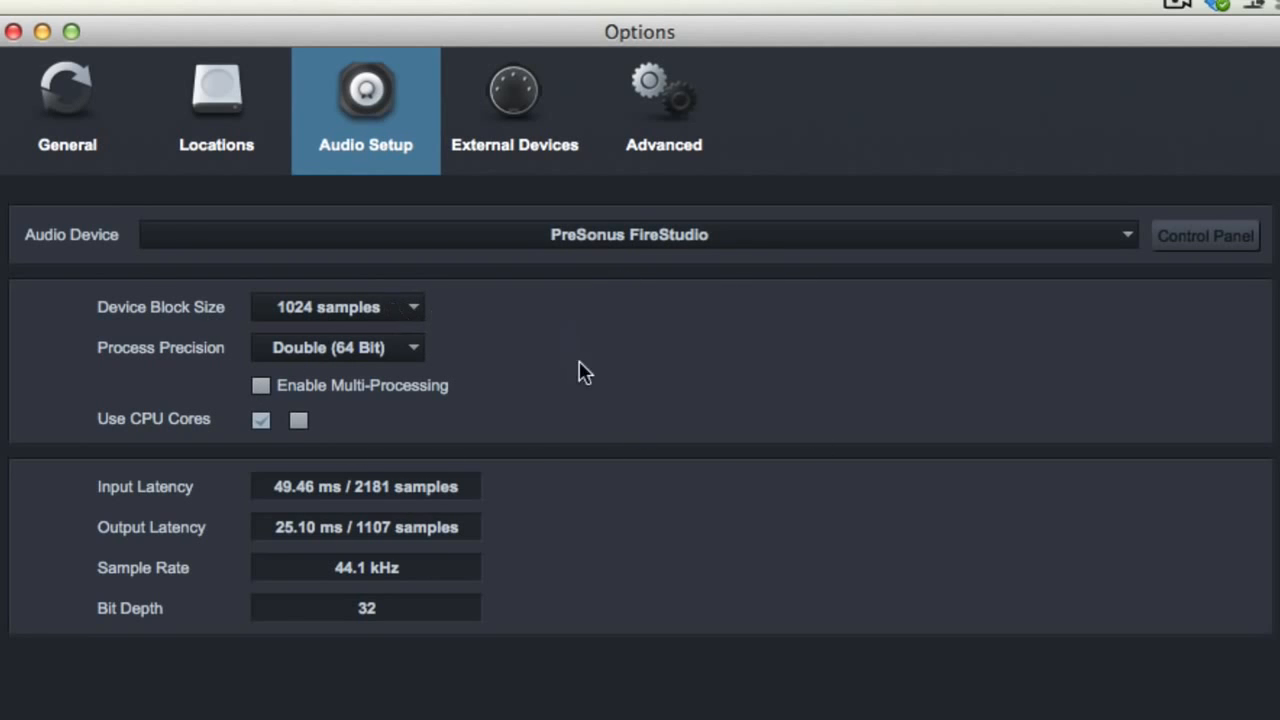
mouse_move(656, 378)
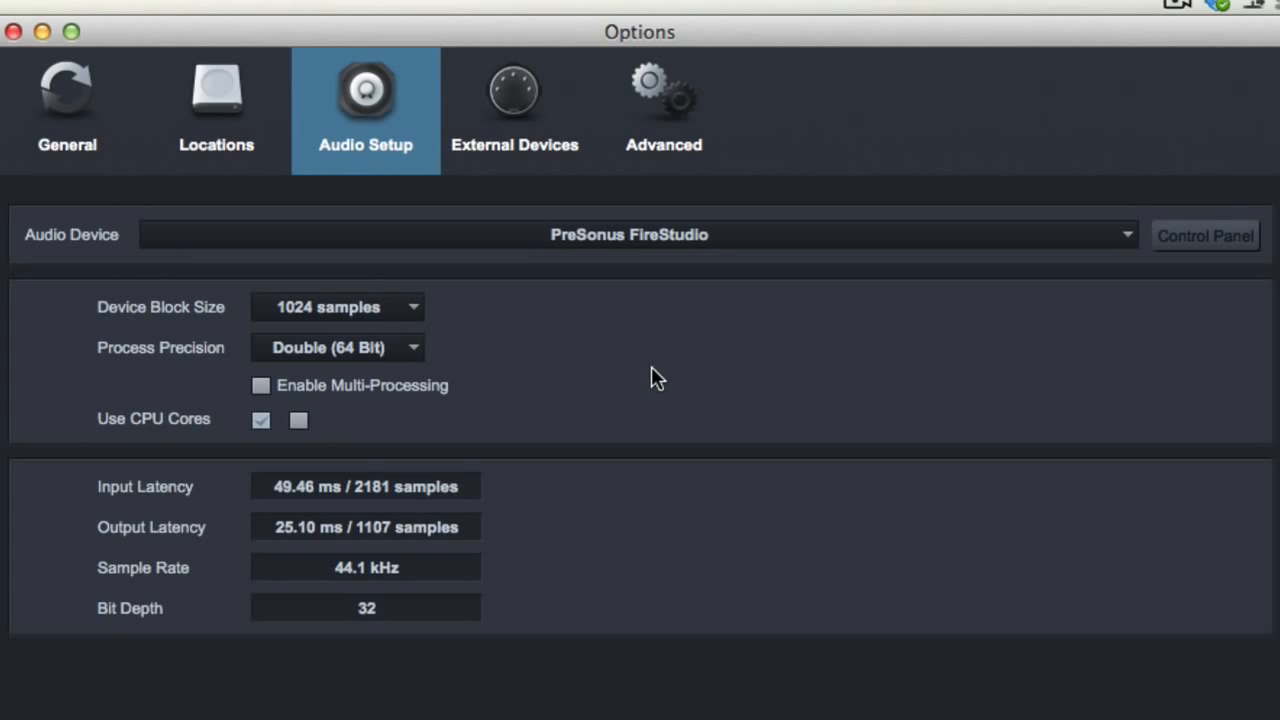